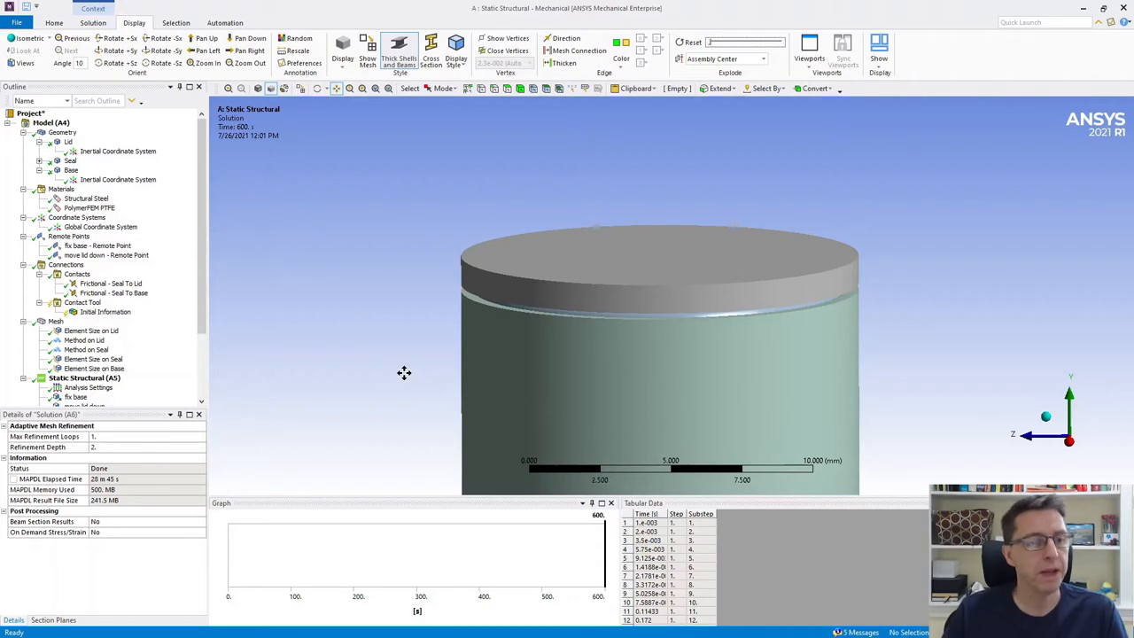
{"action": "mouse_move", "coordinate": [282, 323]}
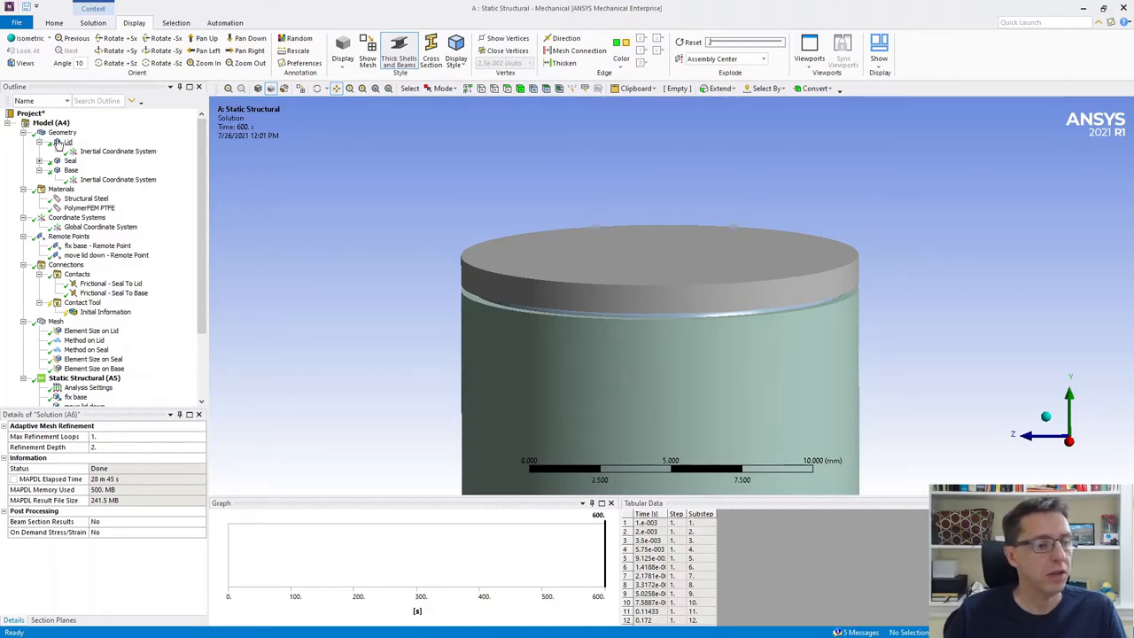
{"action": "mouse_move", "coordinate": [78, 147]}
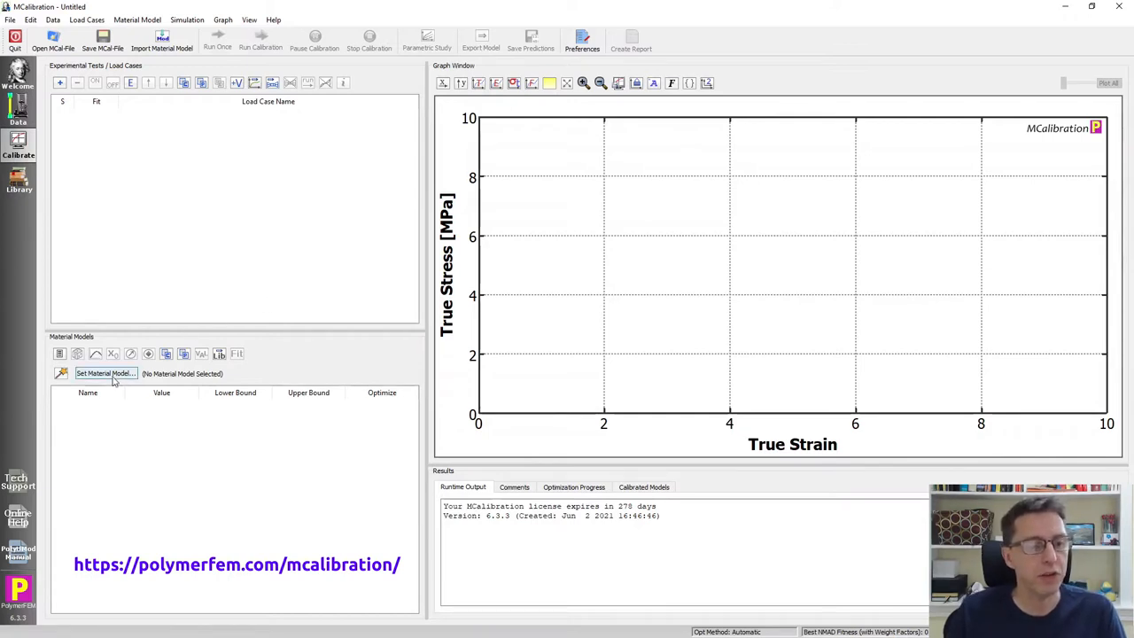
- Assign MATERIALDB_PTFE from the PolymerFEM Material Database as the material model
{"action": "left_click", "coordinate": [105, 373]}
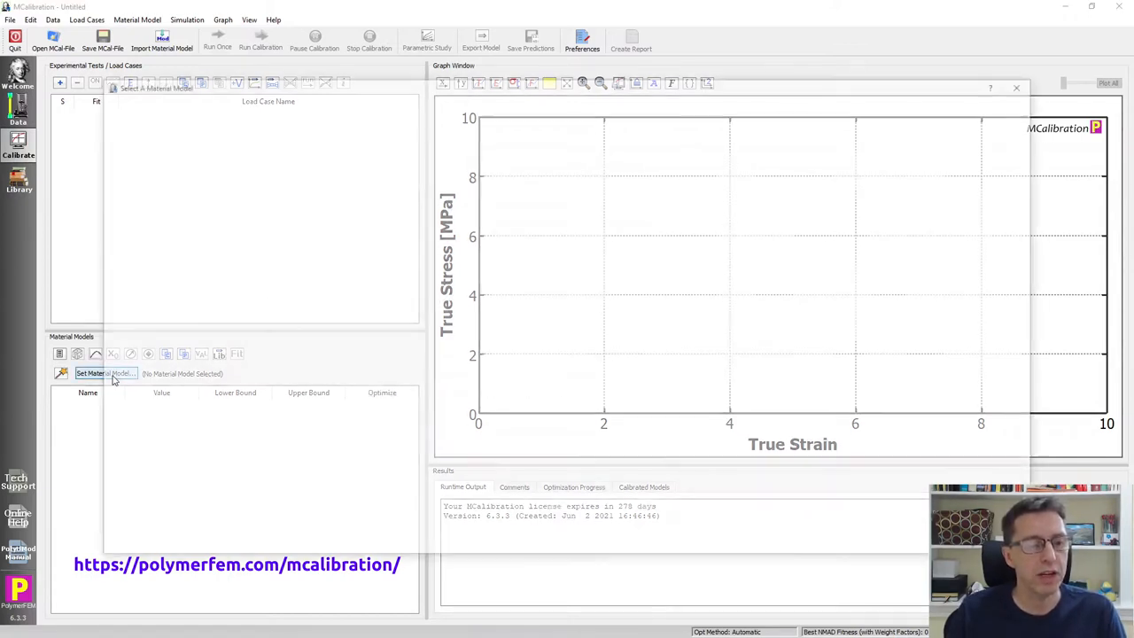
{"action": "left_click", "coordinate": [100, 372]}
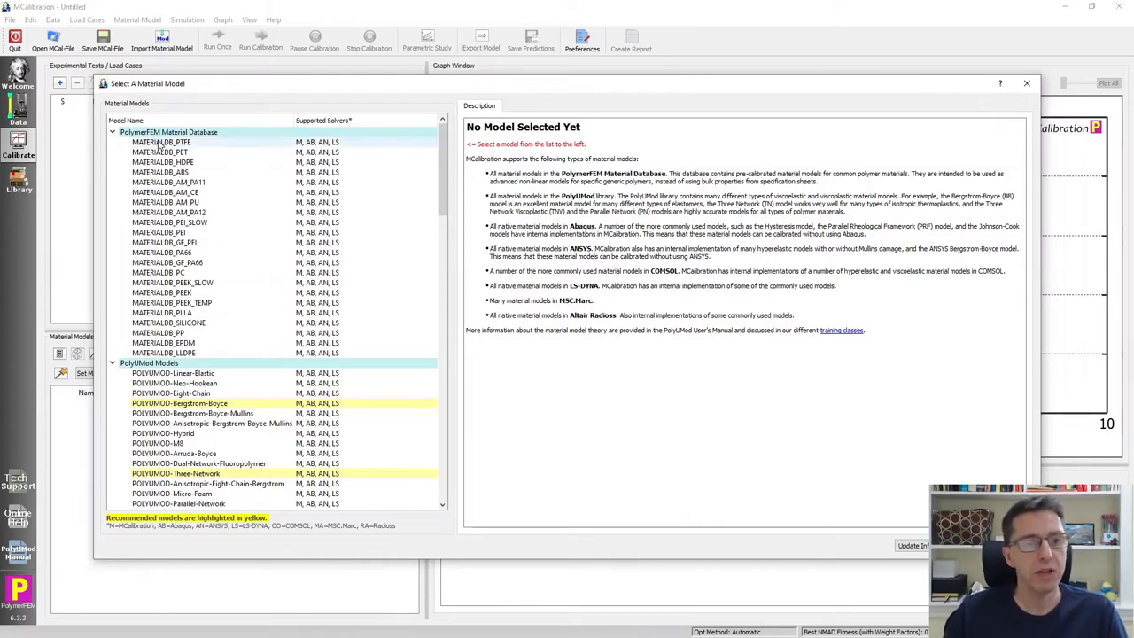
{"action": "left_click", "coordinate": [161, 142]}
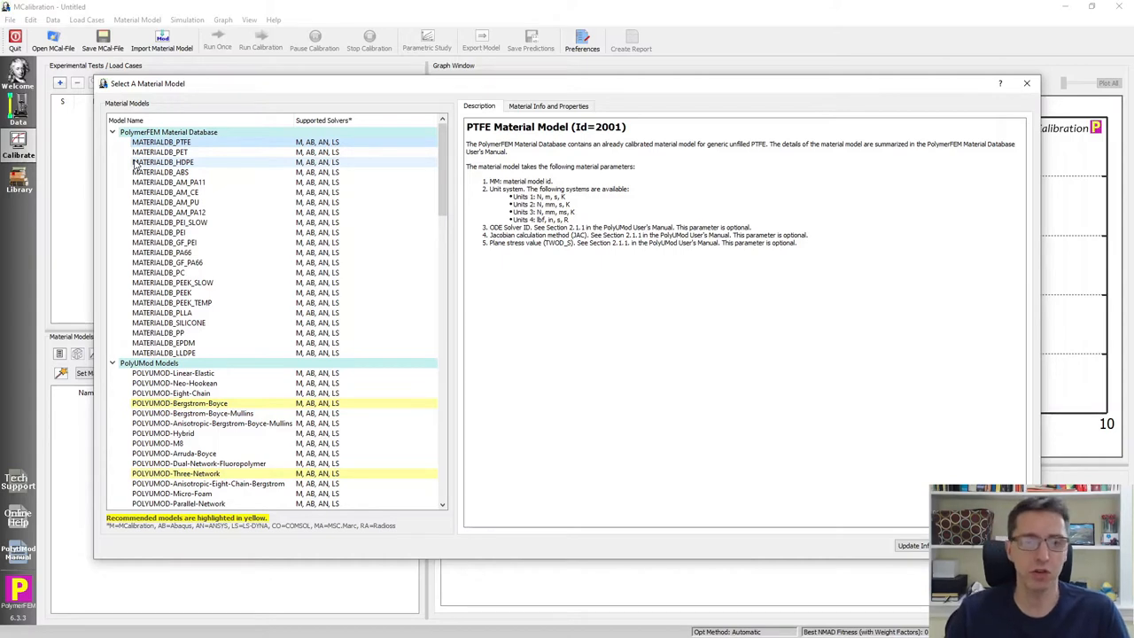
{"action": "left_click", "coordinate": [160, 141]}
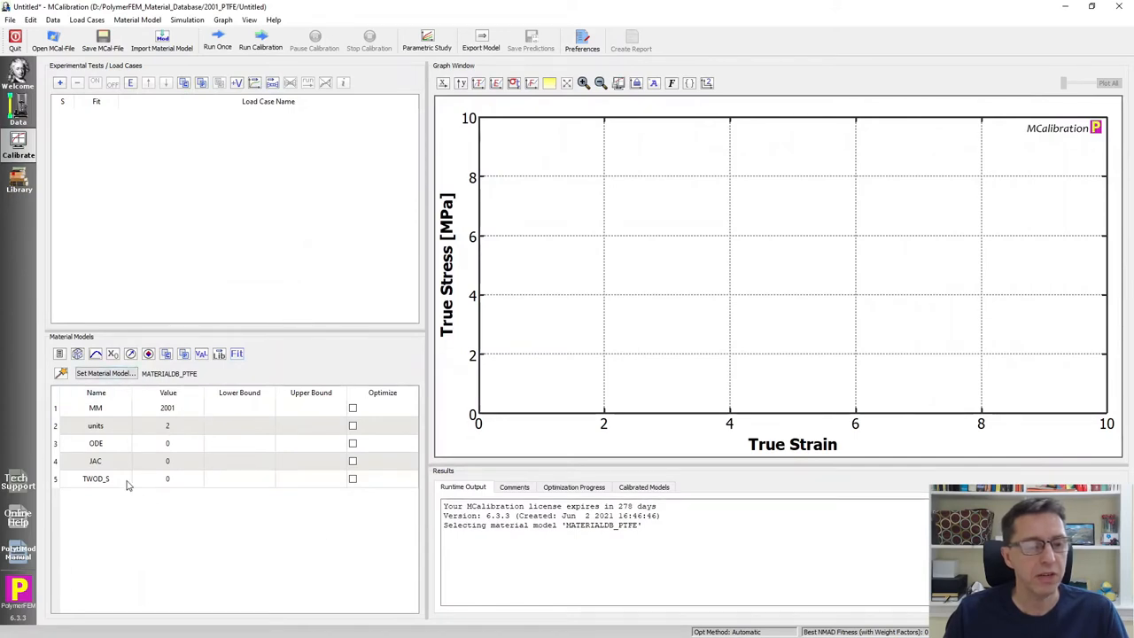
{"action": "mouse_move", "coordinate": [212, 491]}
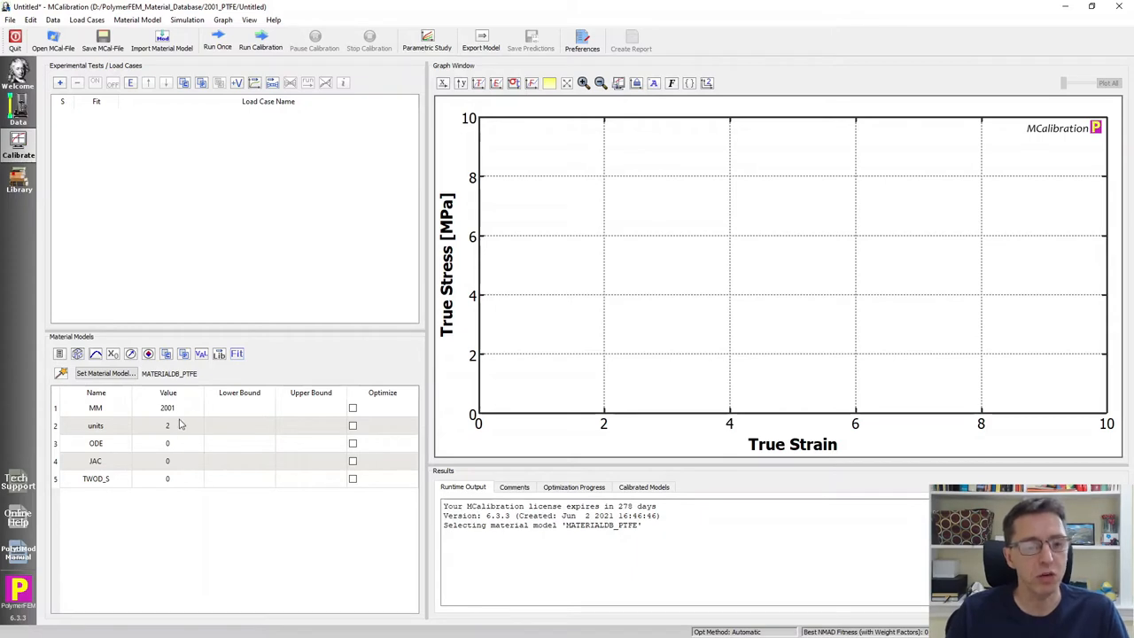
- Add 'Uniaxial tension, 6 strain rates' virtual tests and run the PTFE model once
{"action": "left_click", "coordinate": [167, 407]}
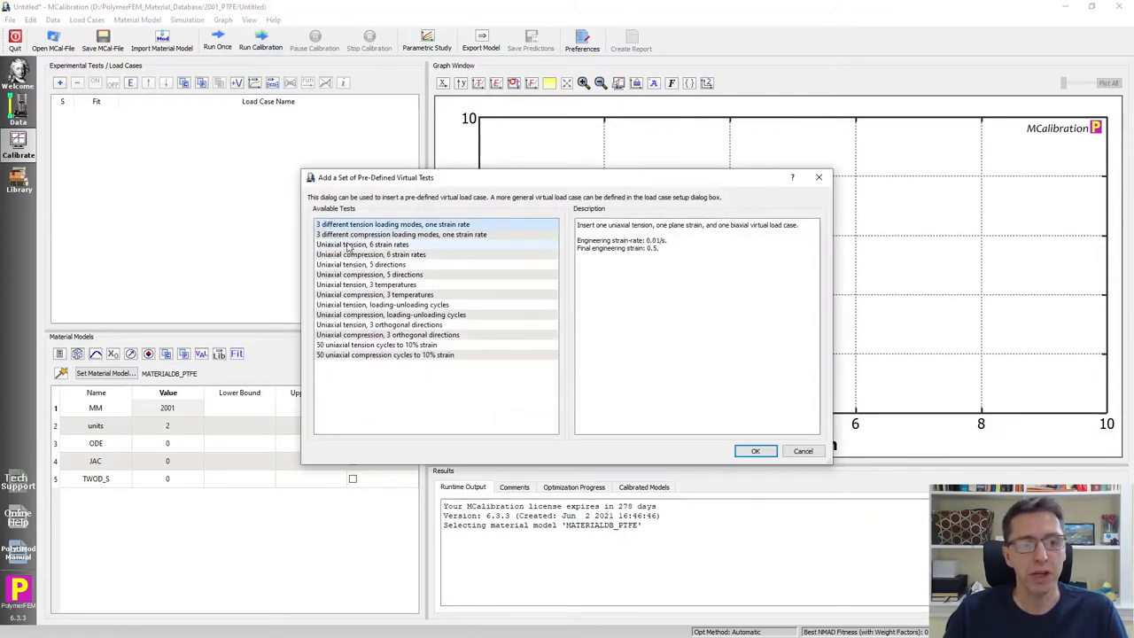
{"action": "left_click", "coordinate": [362, 244]}
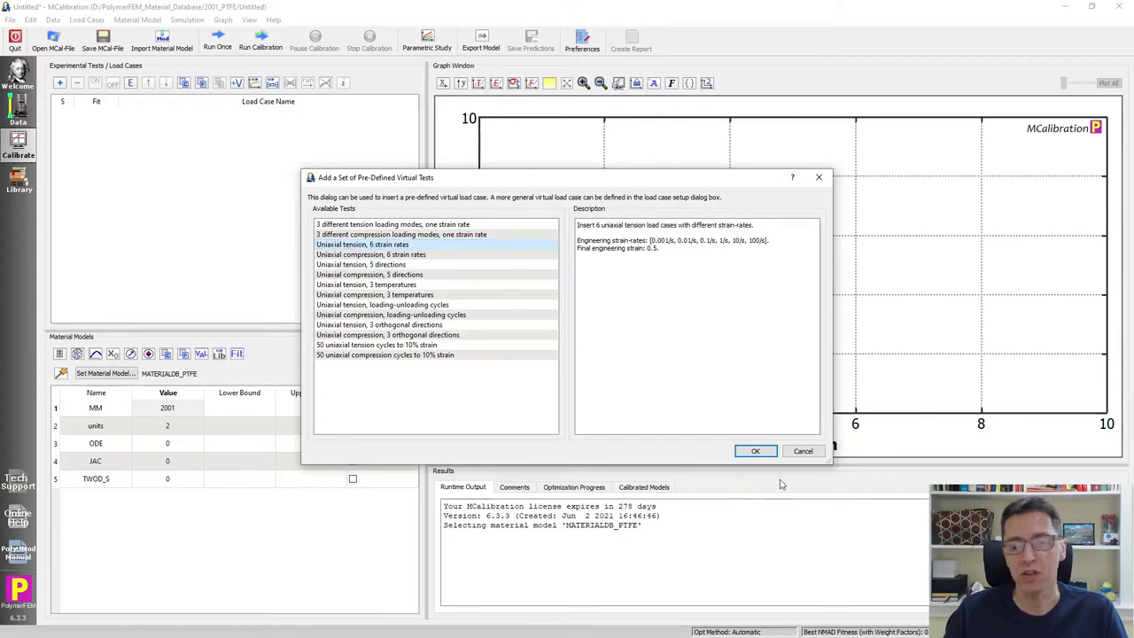
{"action": "left_click", "coordinate": [755, 450]}
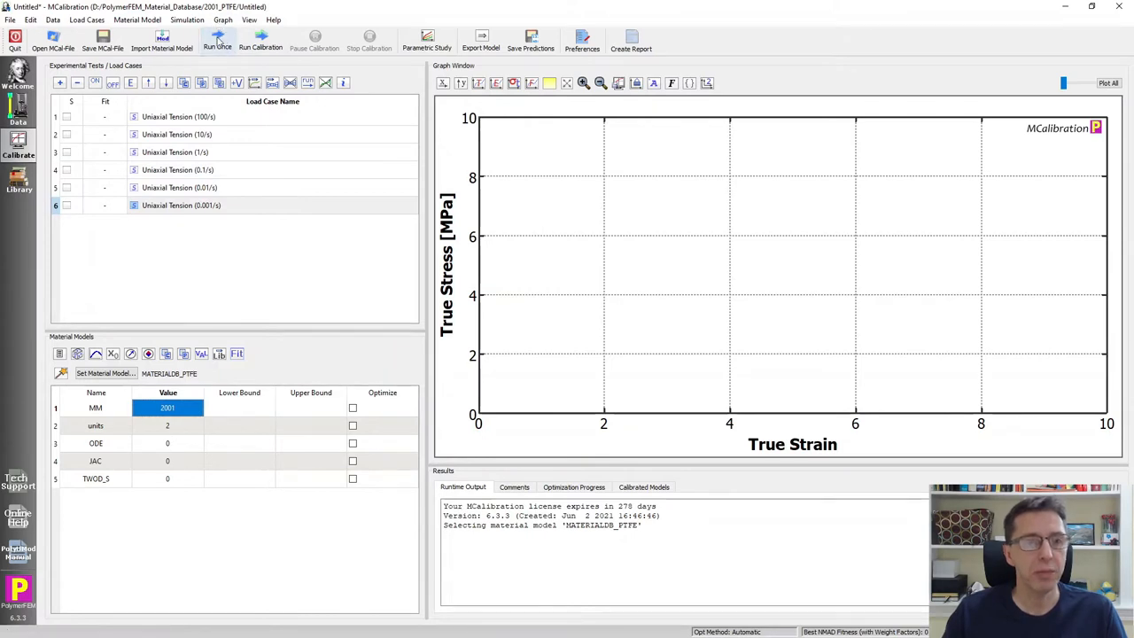
{"action": "left_click", "coordinate": [217, 40]}
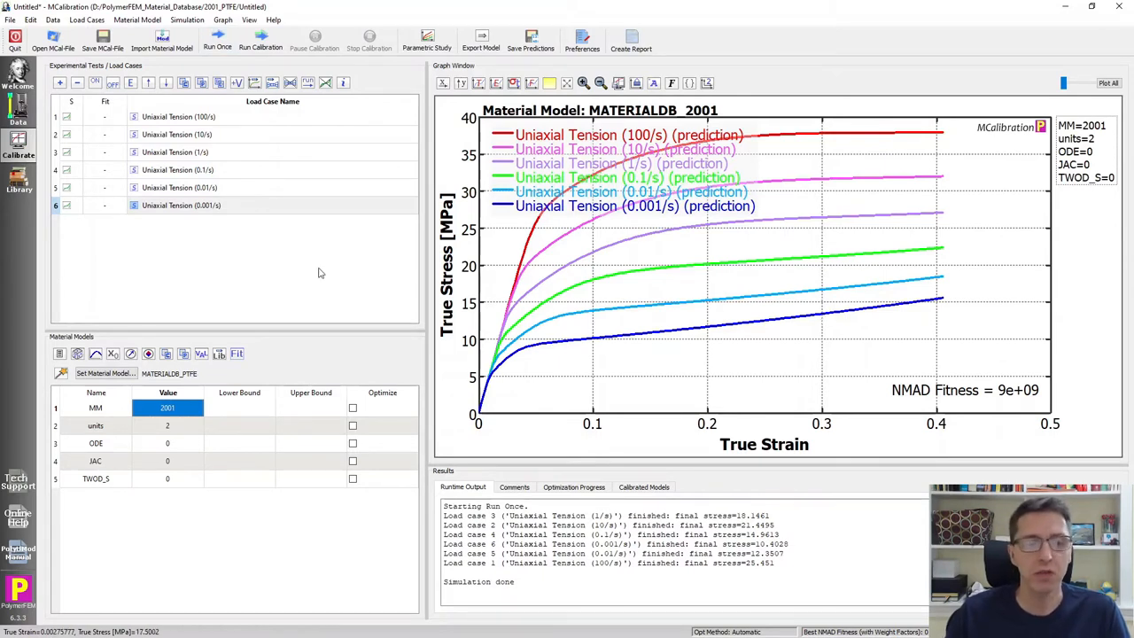
{"action": "mouse_move", "coordinate": [286, 268]}
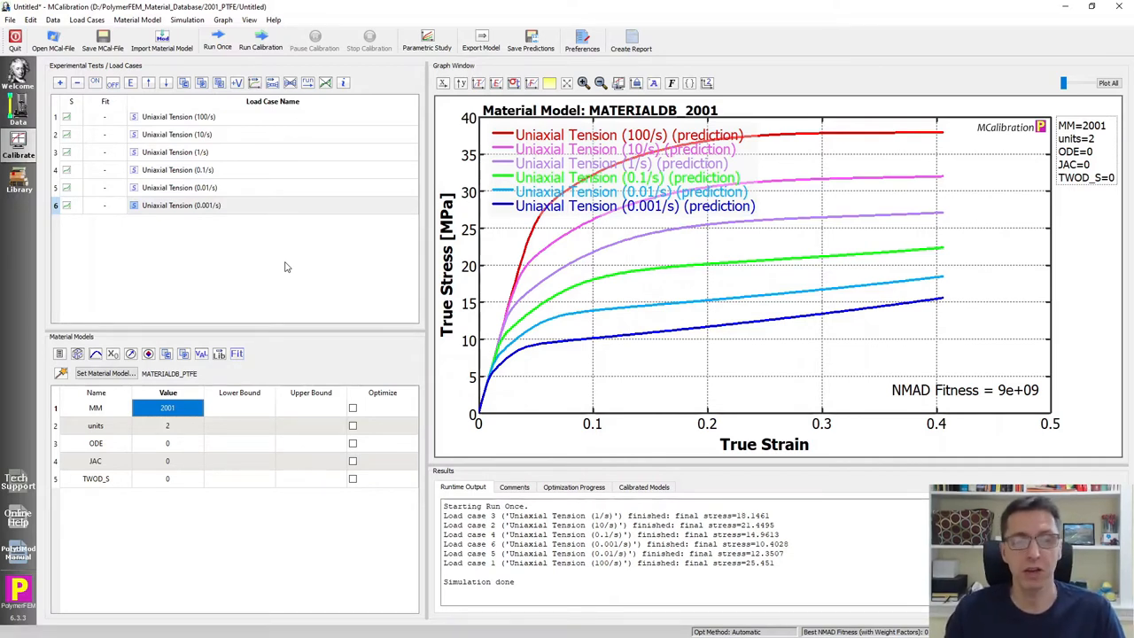
{"action": "mouse_move", "coordinate": [611, 98]}
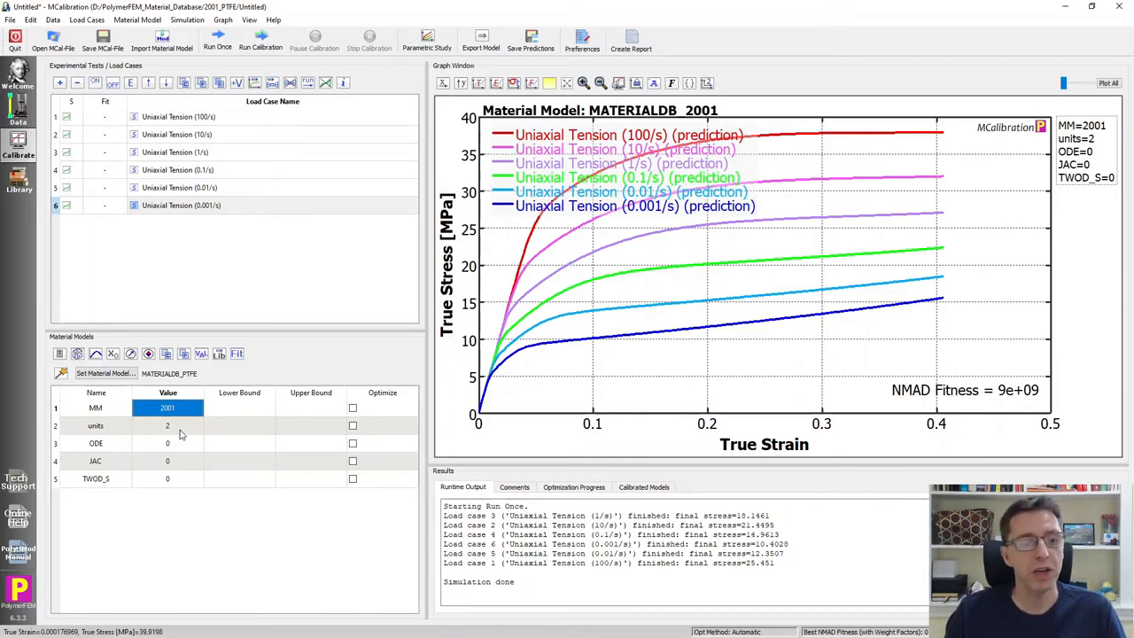
- Export the PTFE parameters in ANSYS APDL dat format into C:\Temp
{"action": "left_click", "coordinate": [481, 40]}
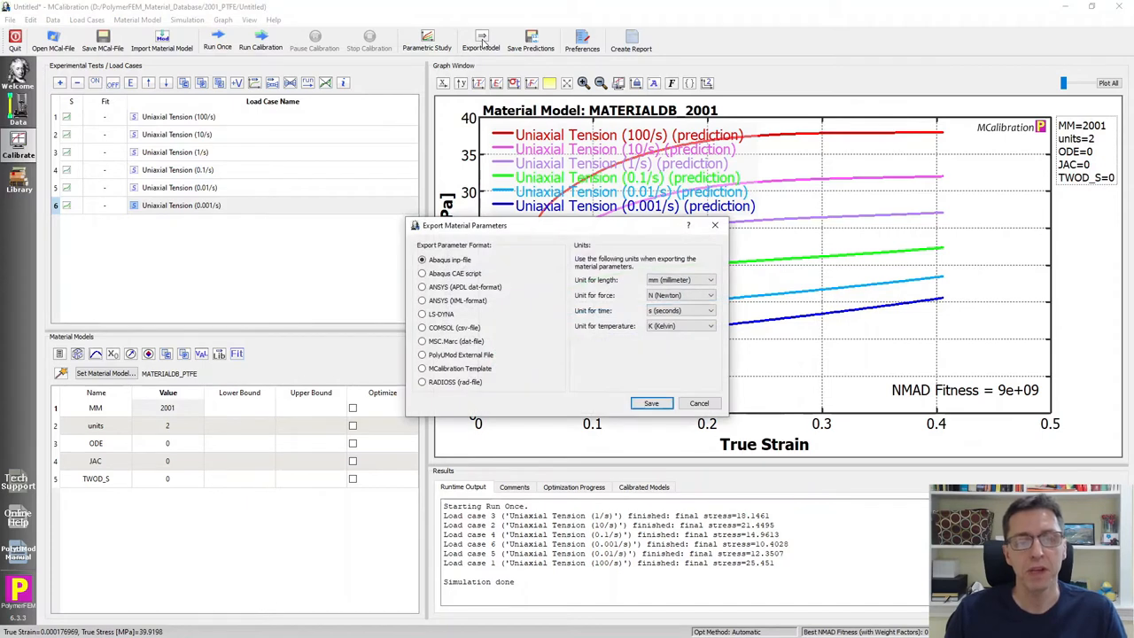
{"action": "mouse_move", "coordinate": [500, 313]}
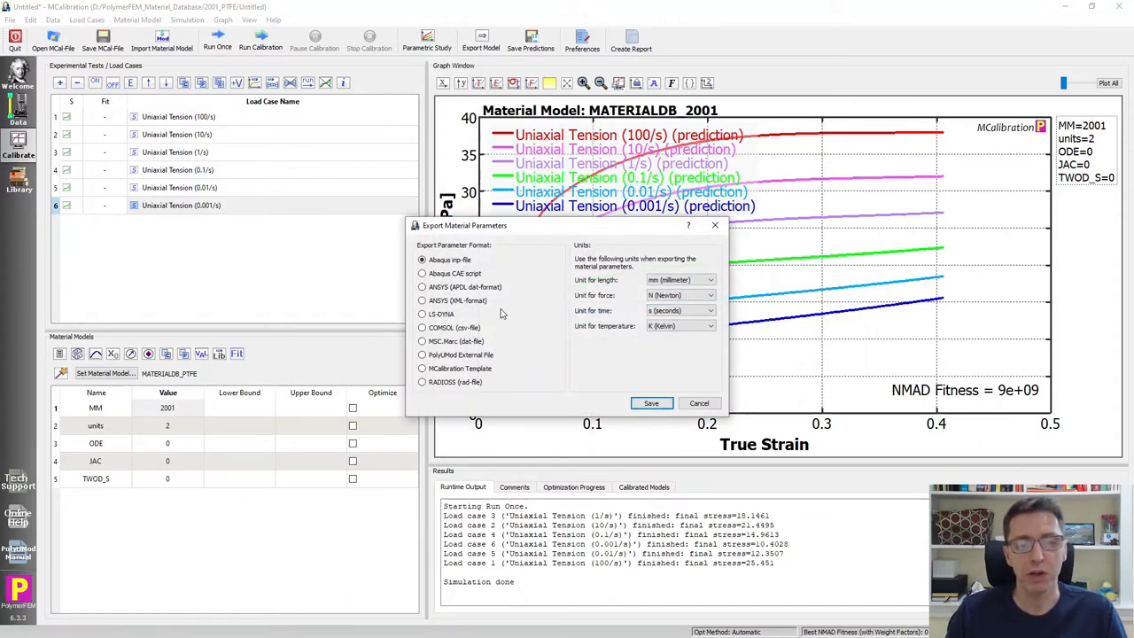
{"action": "left_click", "coordinate": [423, 286]}
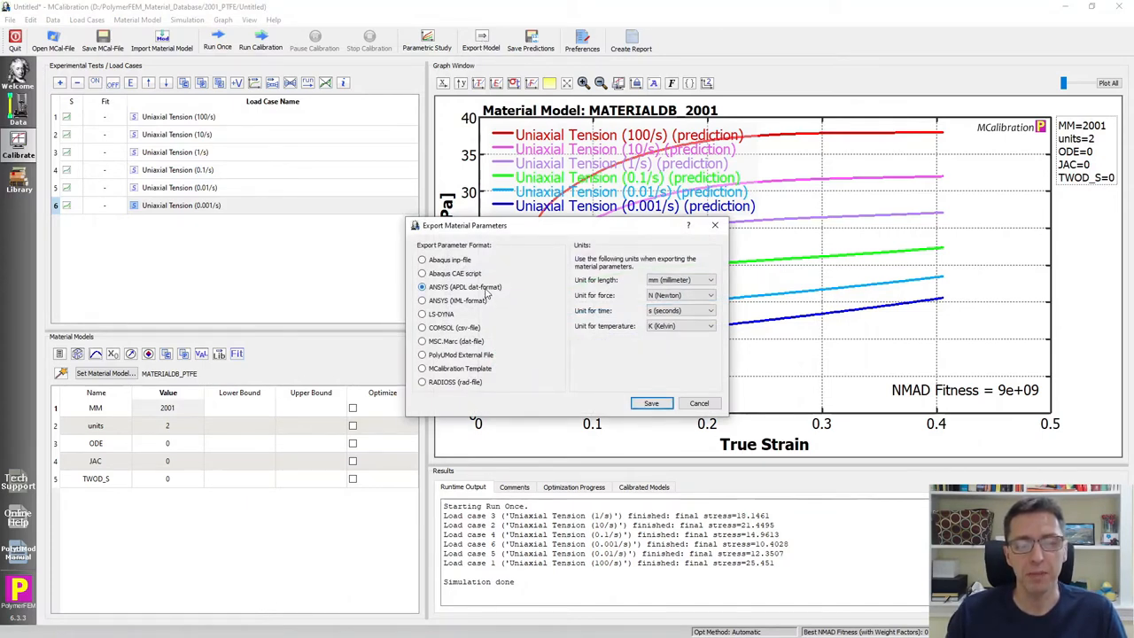
{"action": "left_click", "coordinate": [650, 403]}
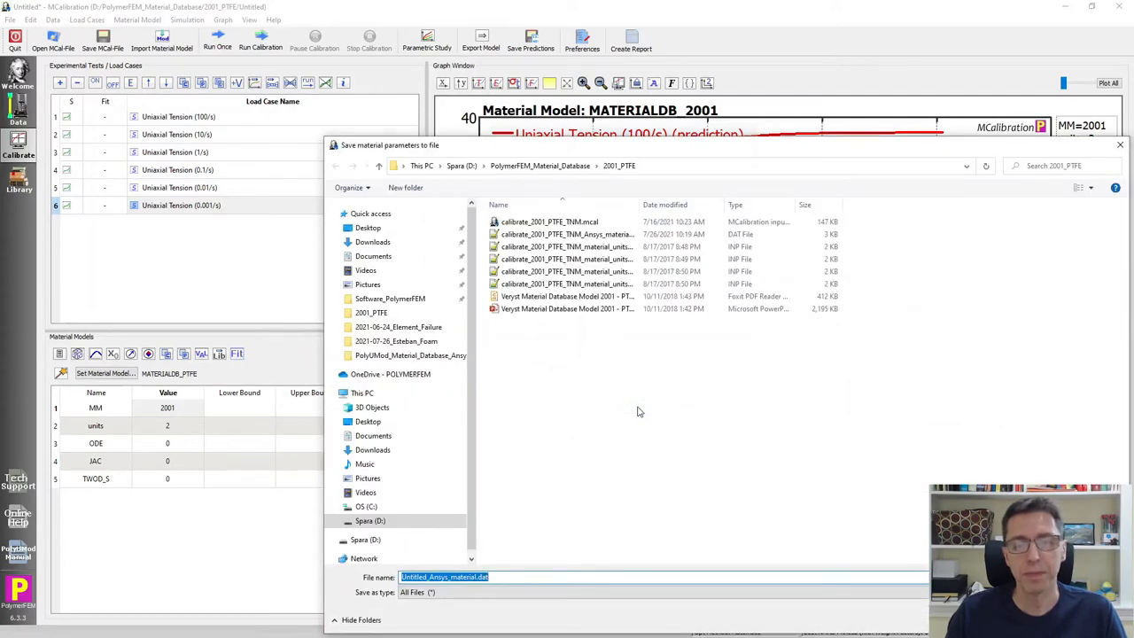
{"action": "left_click", "coordinate": [366, 505]}
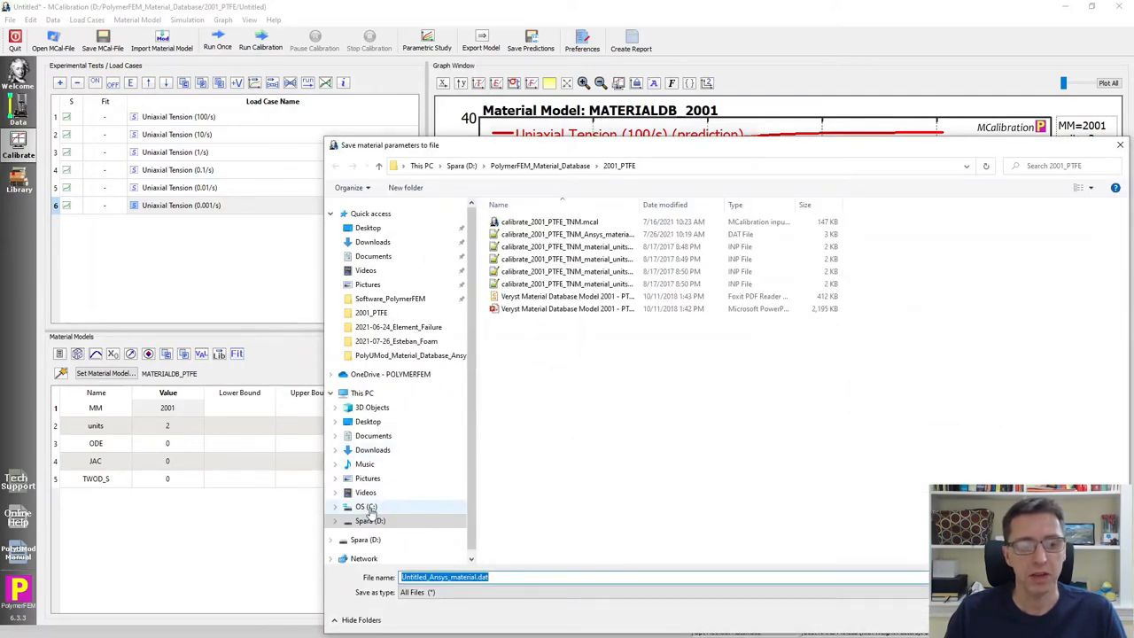
{"action": "left_click", "coordinate": [365, 506]}
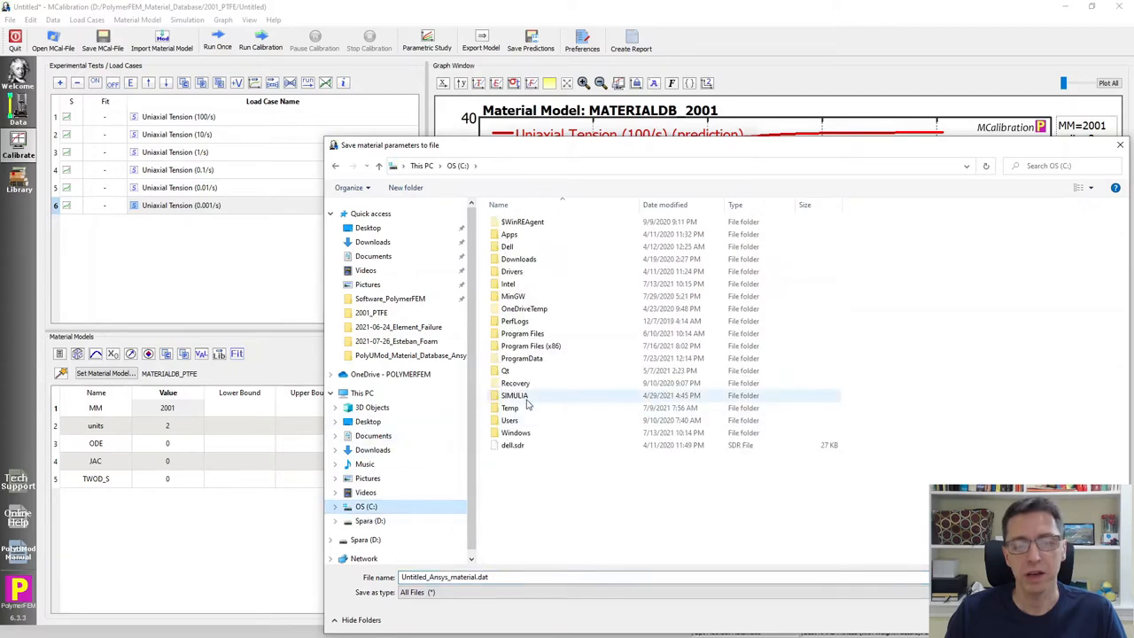
{"action": "double_click", "coordinate": [509, 408]}
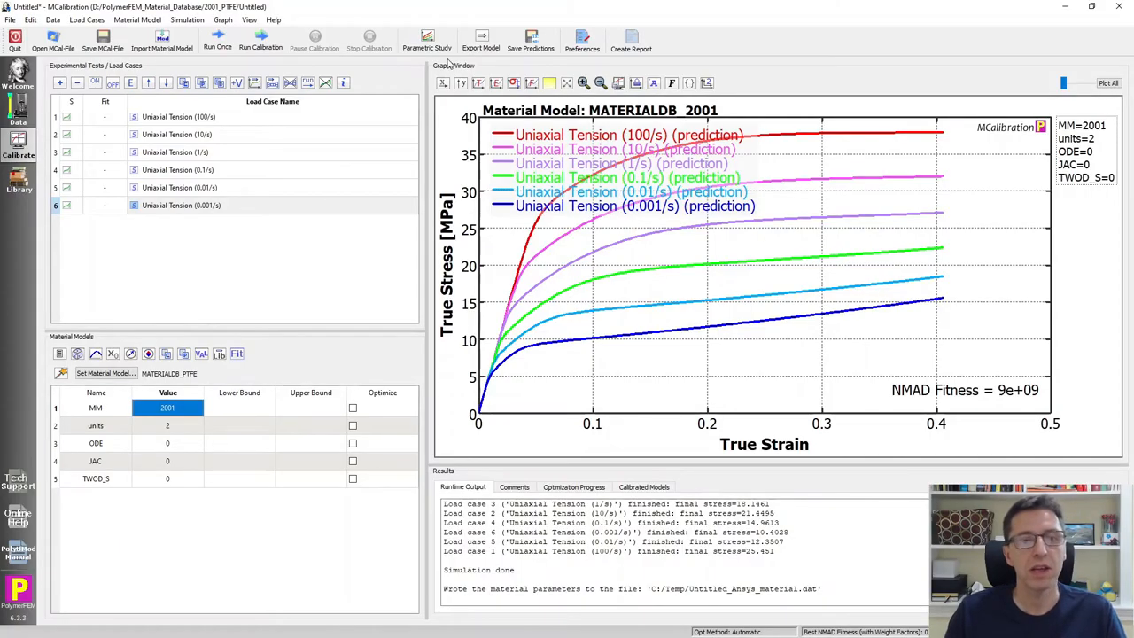
- Export the PTFE parameters again in ANSYS XML format
{"action": "left_click", "coordinate": [481, 39]}
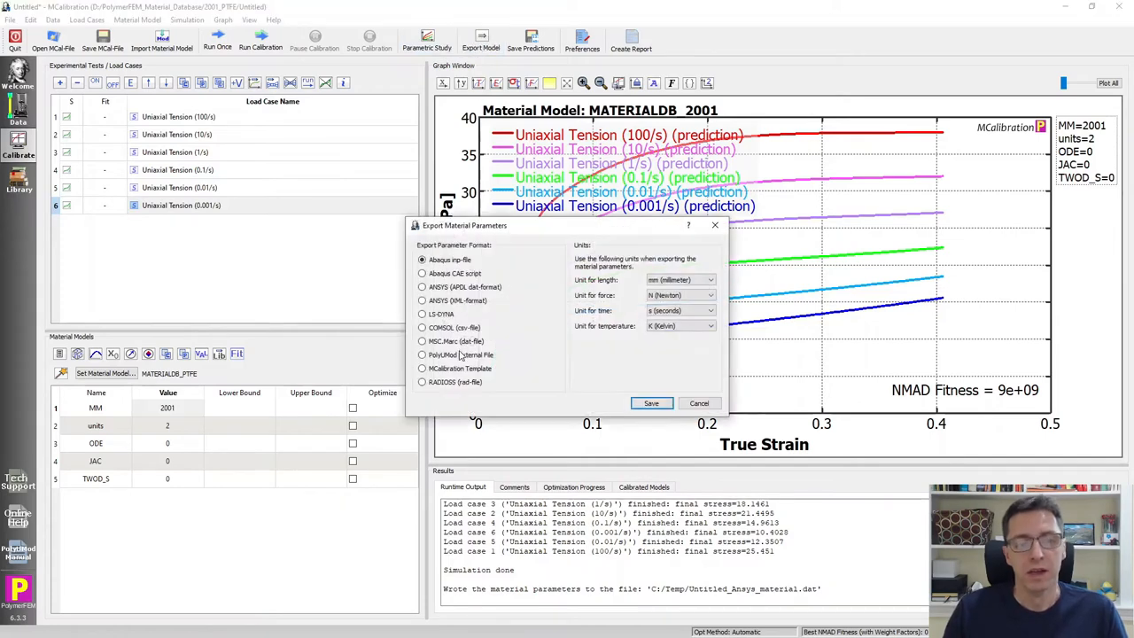
{"action": "left_click", "coordinate": [421, 300]}
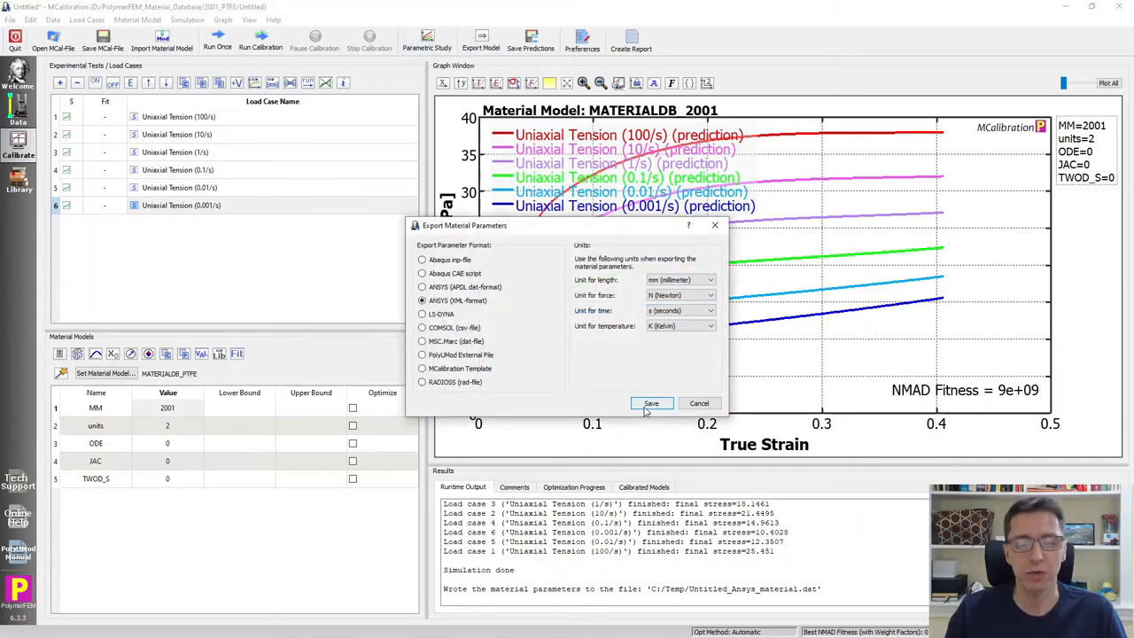
{"action": "left_click", "coordinate": [651, 403]}
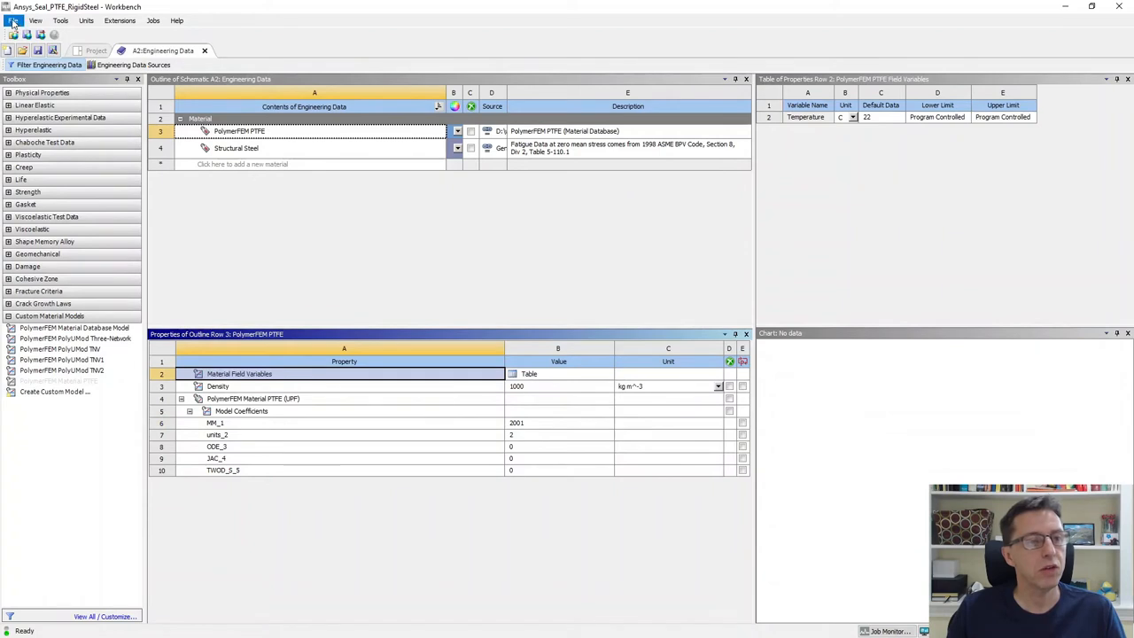
- Switch to ANSYS Mechanical on the seal static structural model
{"action": "left_click", "coordinate": [13, 20]}
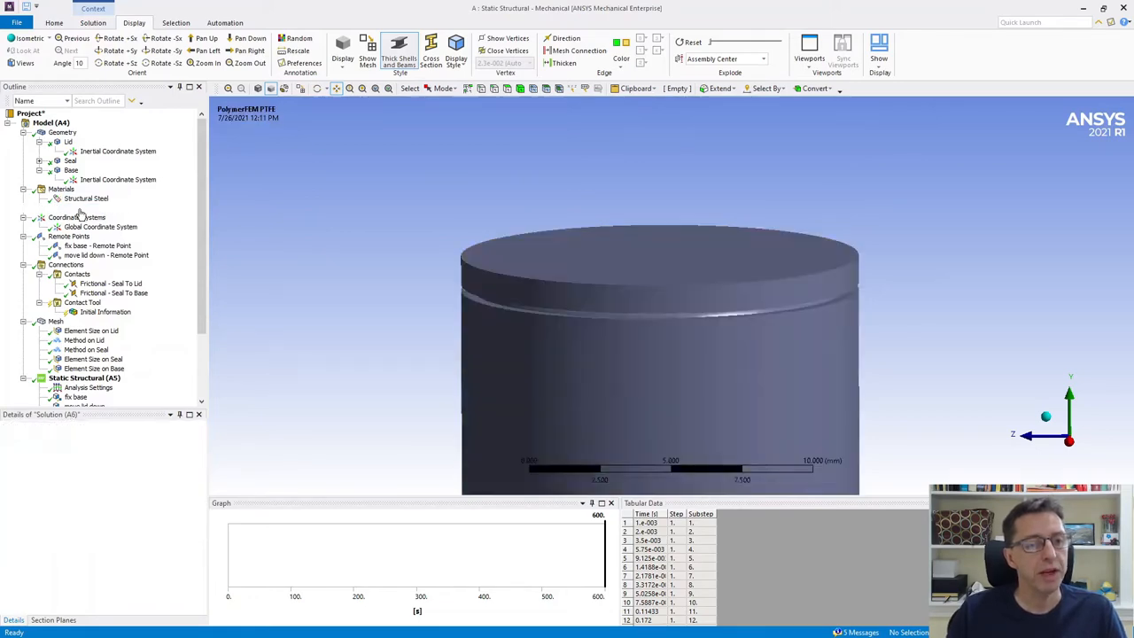
- Show PolymerFEM PTFE in Materials, expand Seal and view its Insert > Commands menu
{"action": "left_click", "coordinate": [88, 207]}
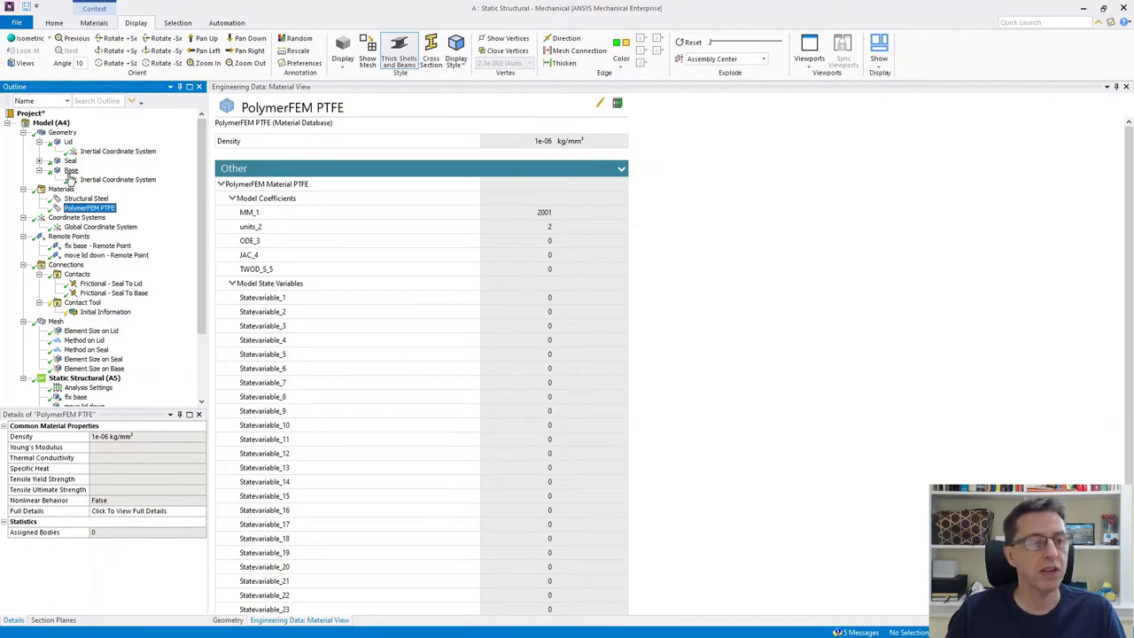
{"action": "left_click", "coordinate": [40, 160]}
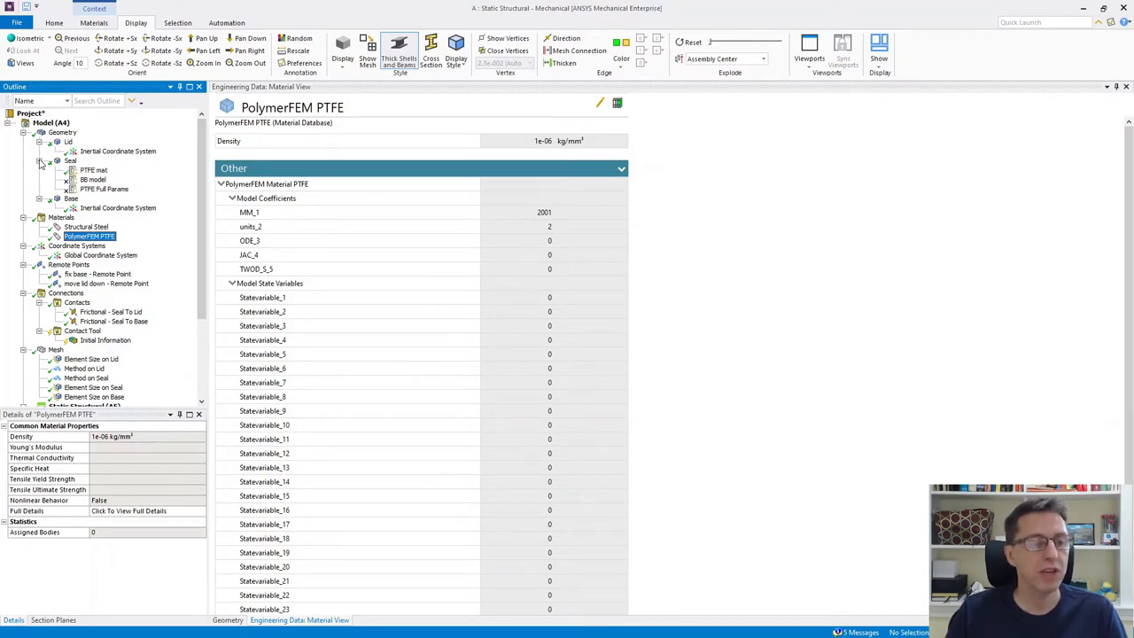
{"action": "left_click", "coordinate": [71, 160]}
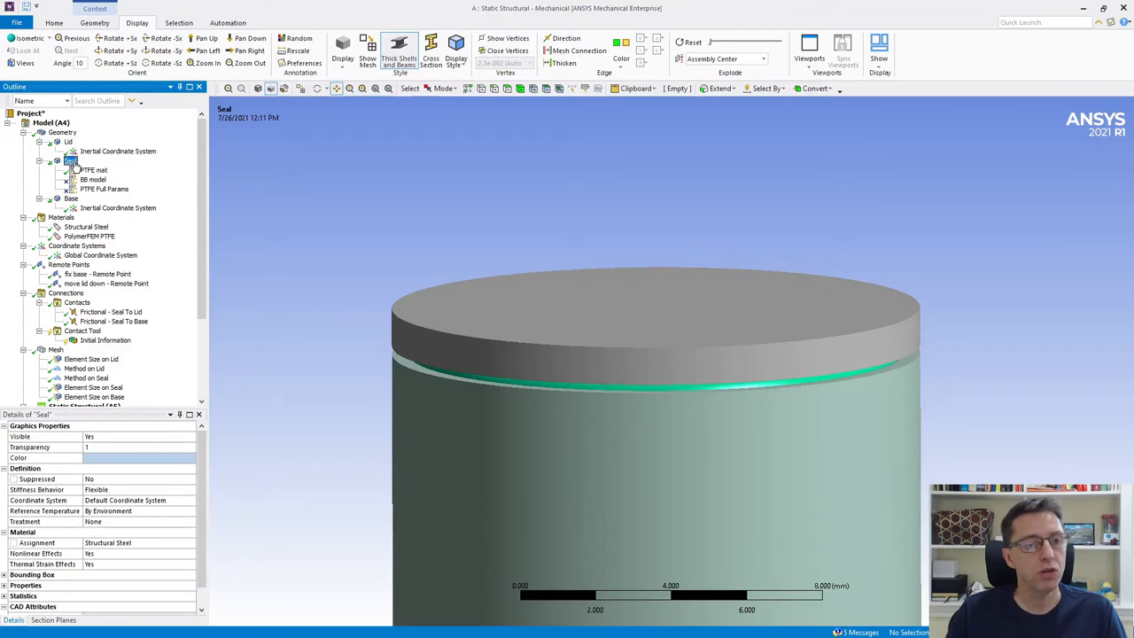
{"action": "right_click", "coordinate": [71, 160]}
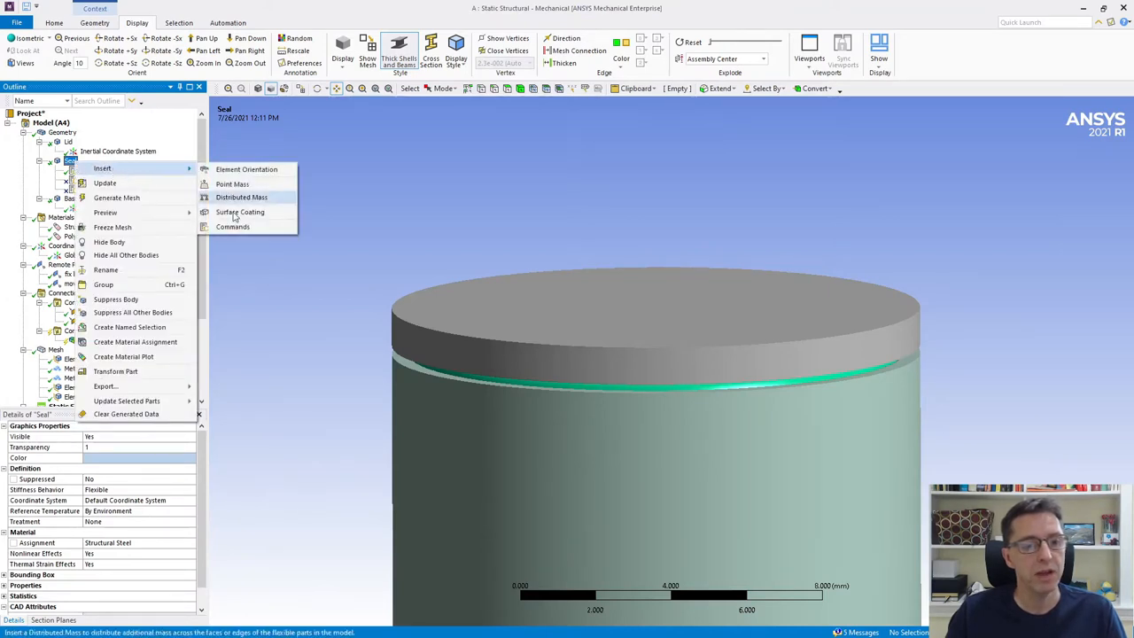
{"action": "mouse_move", "coordinate": [232, 226]}
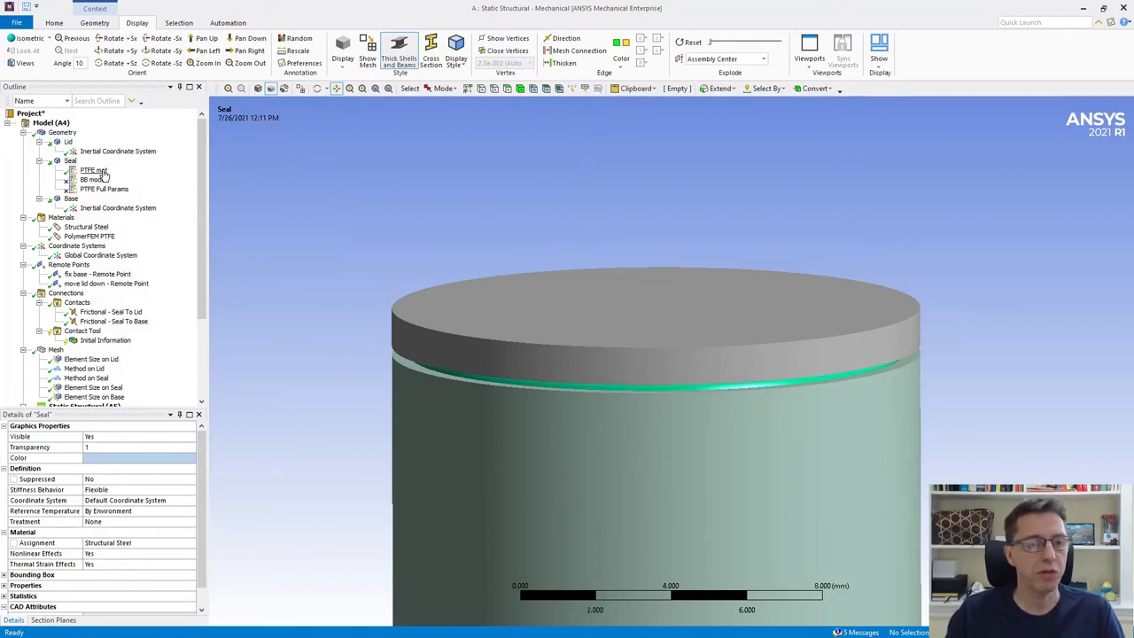
- Inspect the PTFE mat USER commands (MM 2001), then view the Seal body's details
{"action": "left_click", "coordinate": [92, 170]}
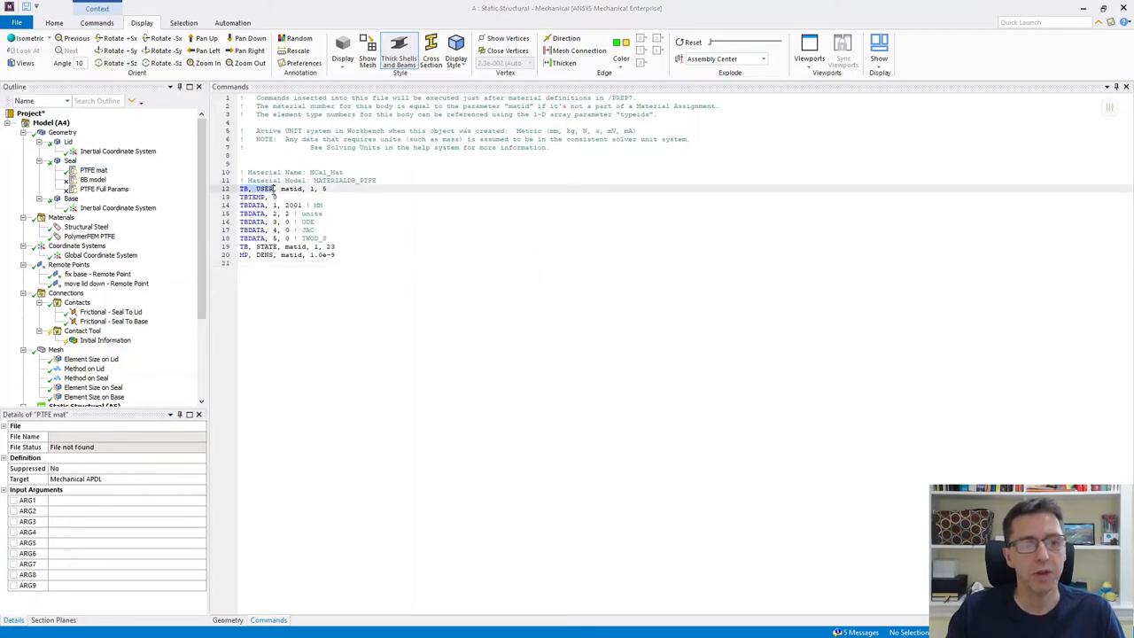
{"action": "left_click_drag", "start_coordinate": [239, 205], "coordinate": [292, 237]}
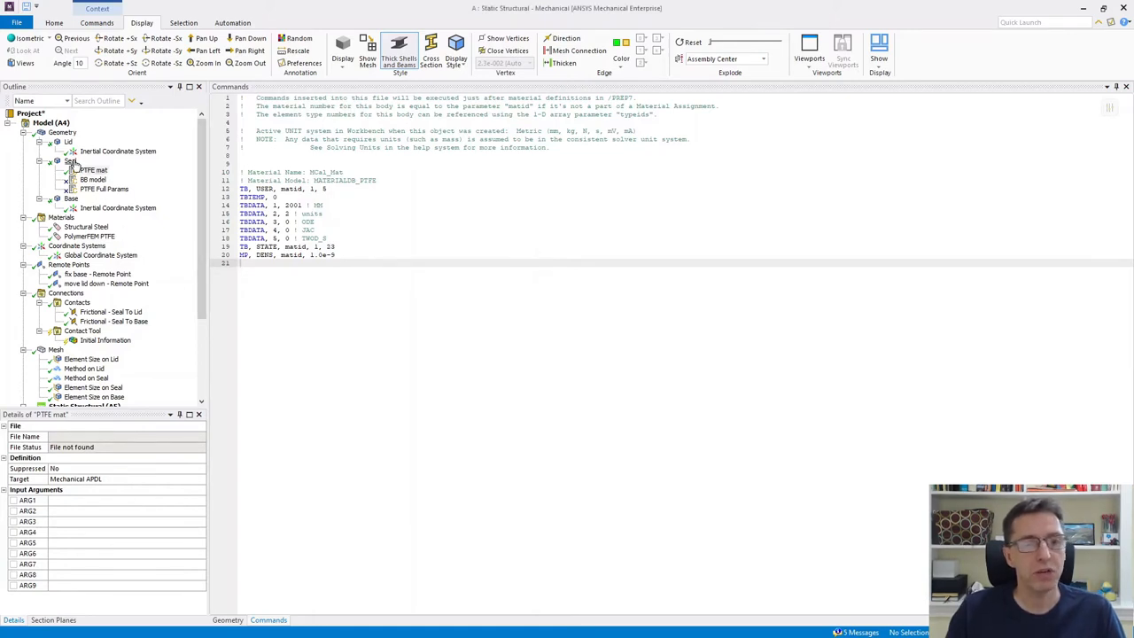
{"action": "left_click", "coordinate": [71, 160]}
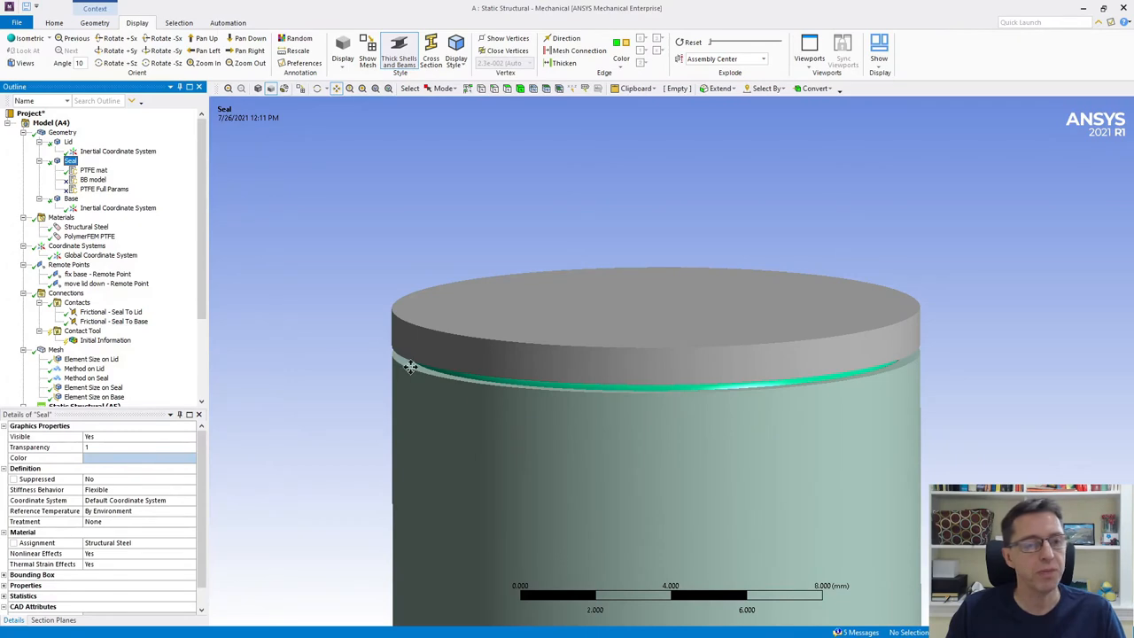
{"action": "scroll", "scroll_direction": "down", "scroll_amount": 3}
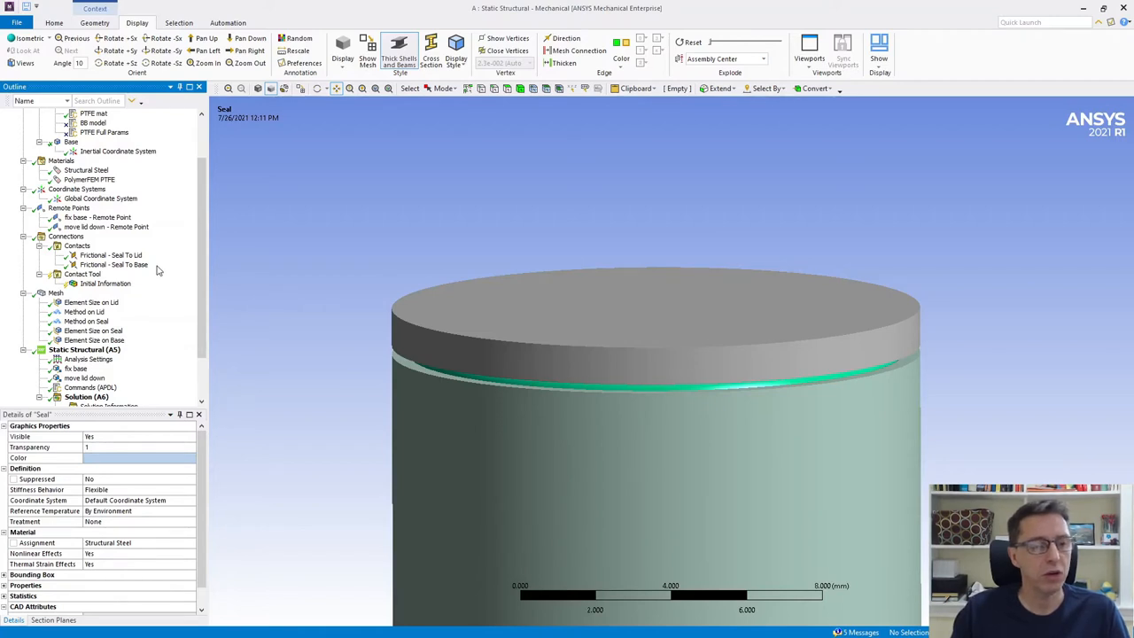
{"action": "mouse_move", "coordinate": [150, 269]}
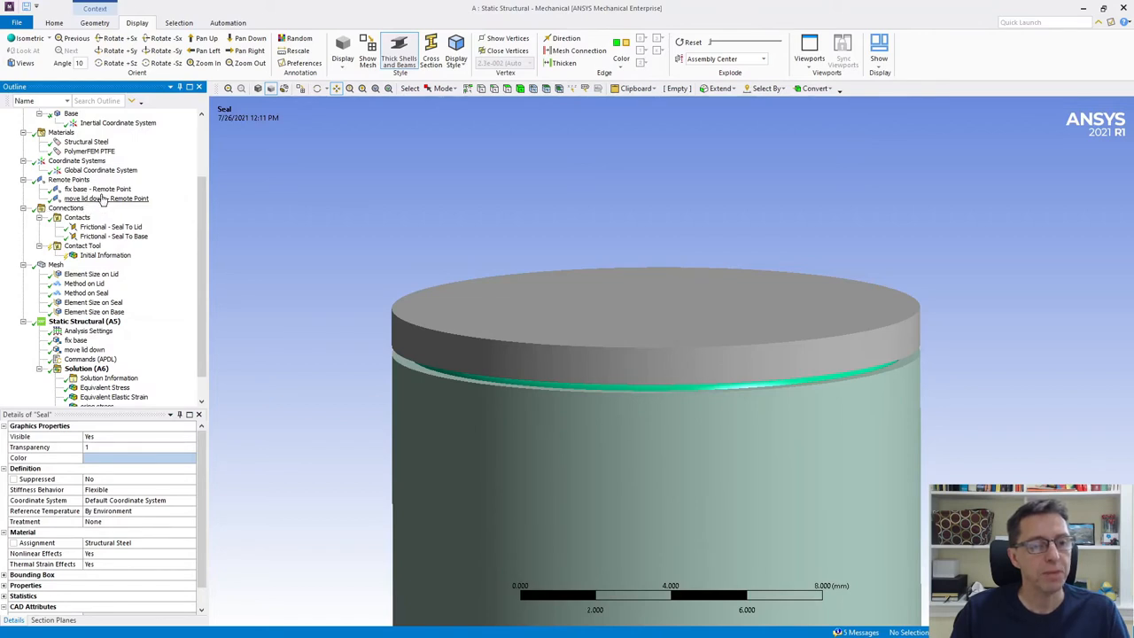
- Show the Frictional Seal To Lid contact with friction coefficient 0.1
{"action": "left_click", "coordinate": [110, 227]}
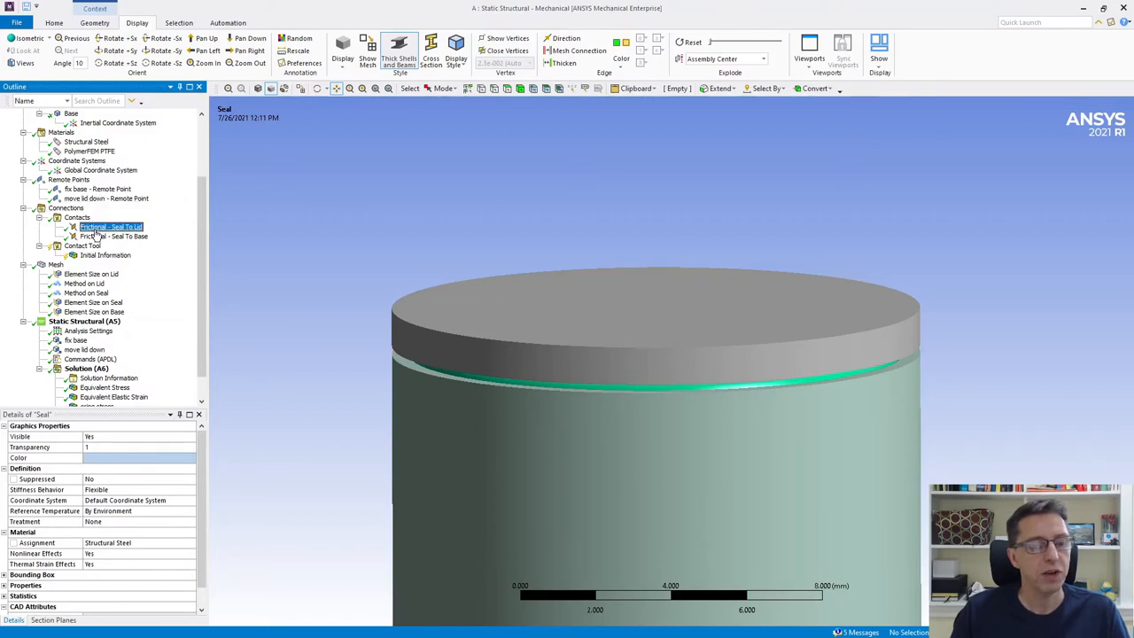
{"action": "left_click", "coordinate": [114, 236]}
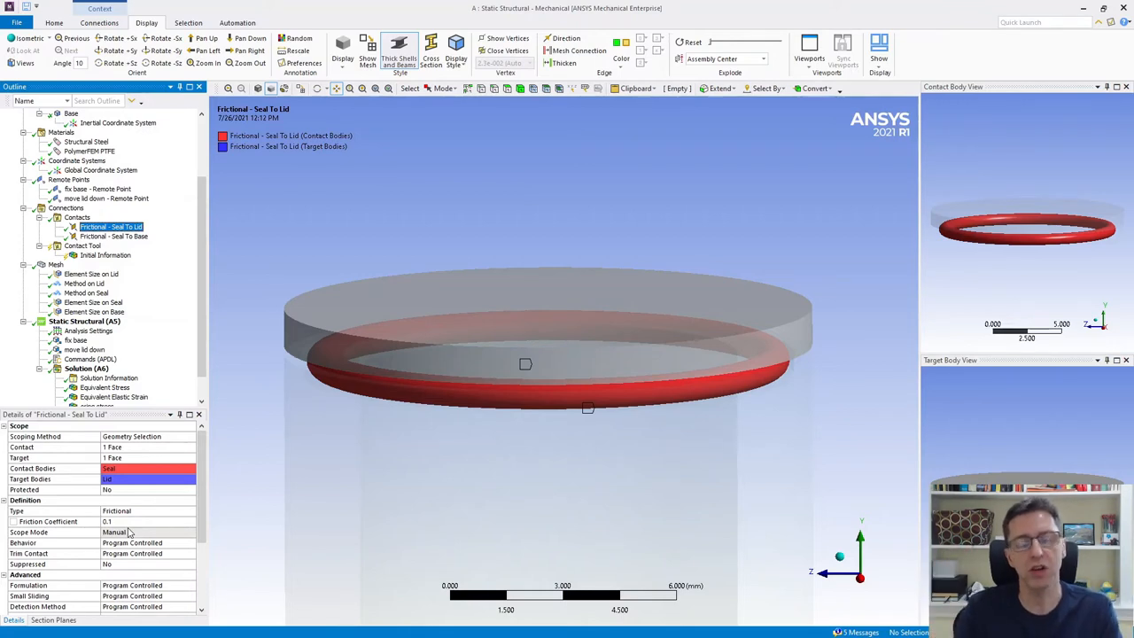
{"action": "mouse_move", "coordinate": [151, 268]}
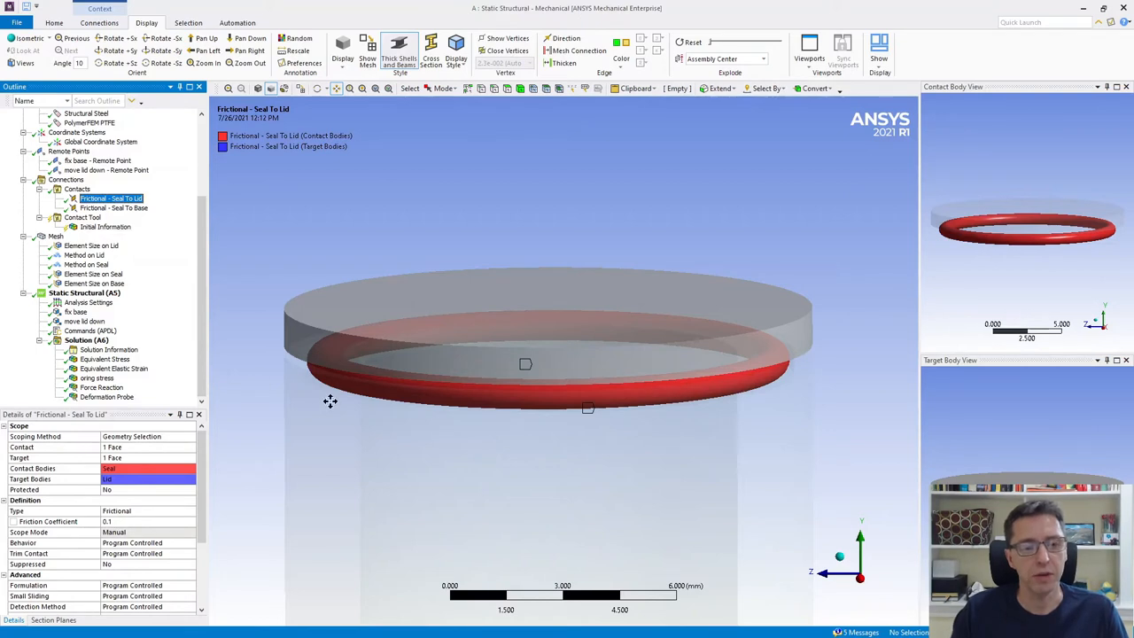
{"action": "mouse_move", "coordinate": [160, 299]}
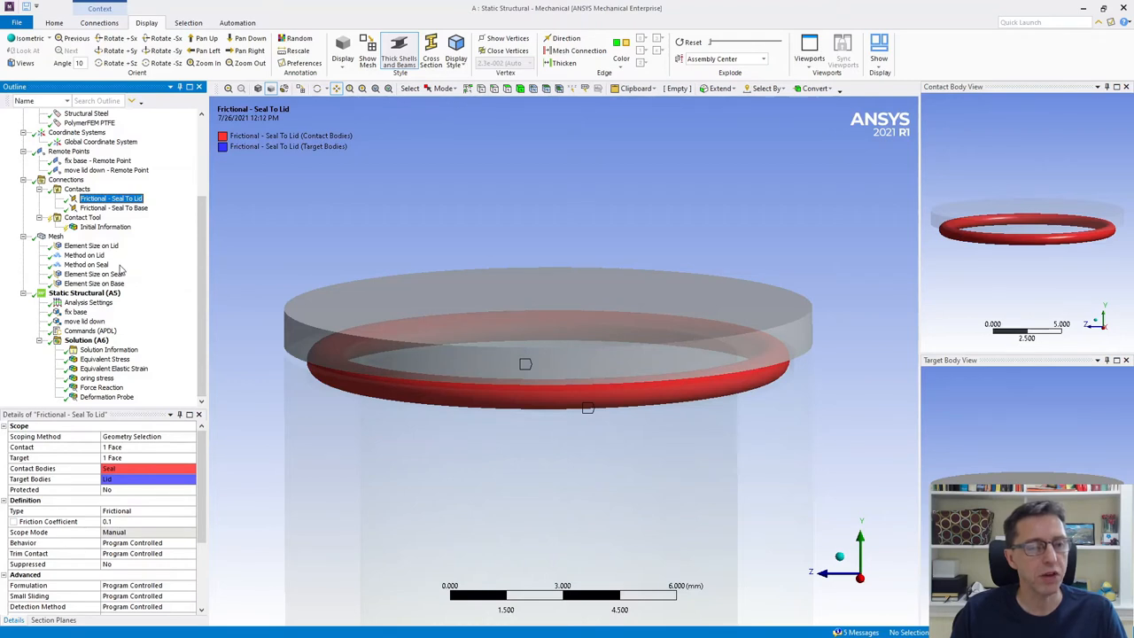
{"action": "mouse_move", "coordinate": [161, 320]}
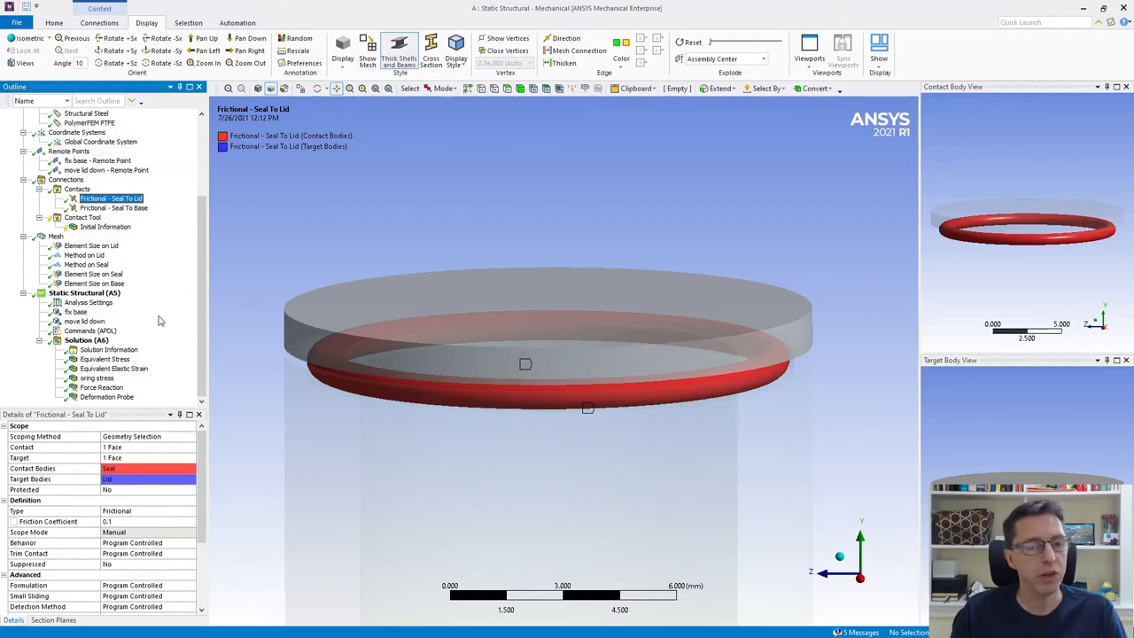
{"action": "mouse_move", "coordinate": [88, 301]}
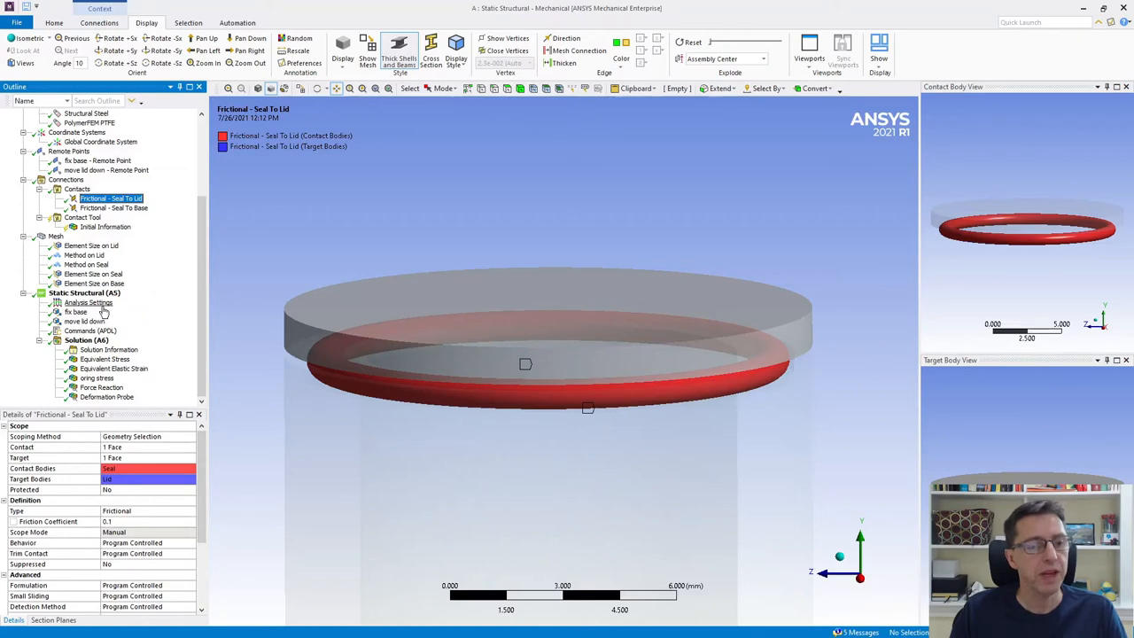
- Review two 600 s load steps, the fixed base and the -0.2 mm lid displacement
{"action": "left_click", "coordinate": [88, 302]}
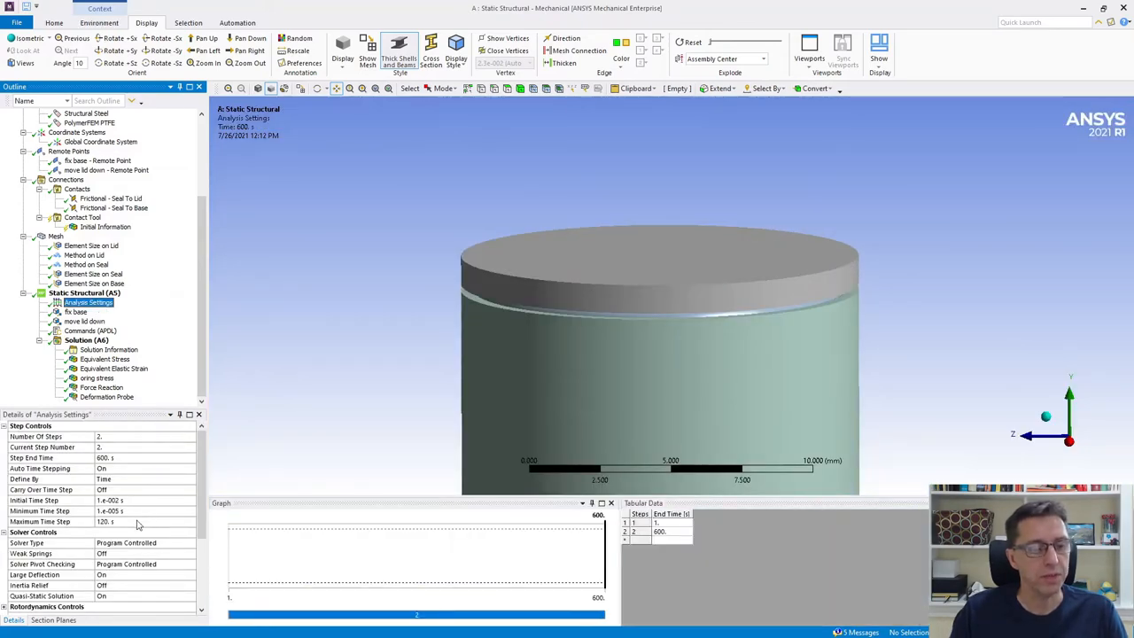
{"action": "mouse_move", "coordinate": [133, 490]}
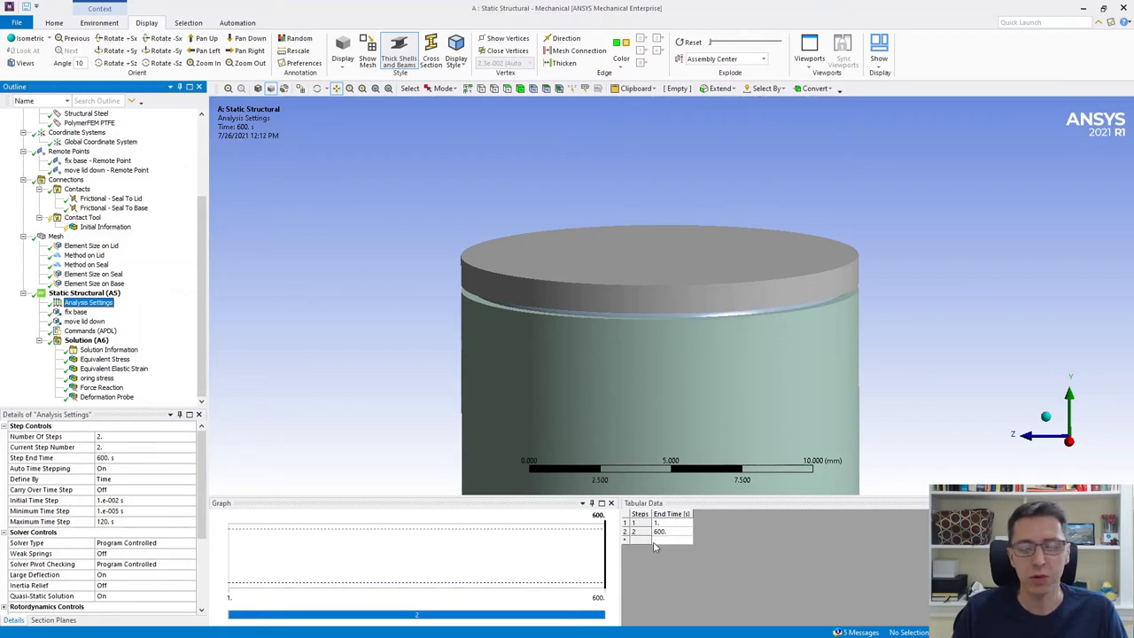
{"action": "mouse_move", "coordinate": [664, 538]}
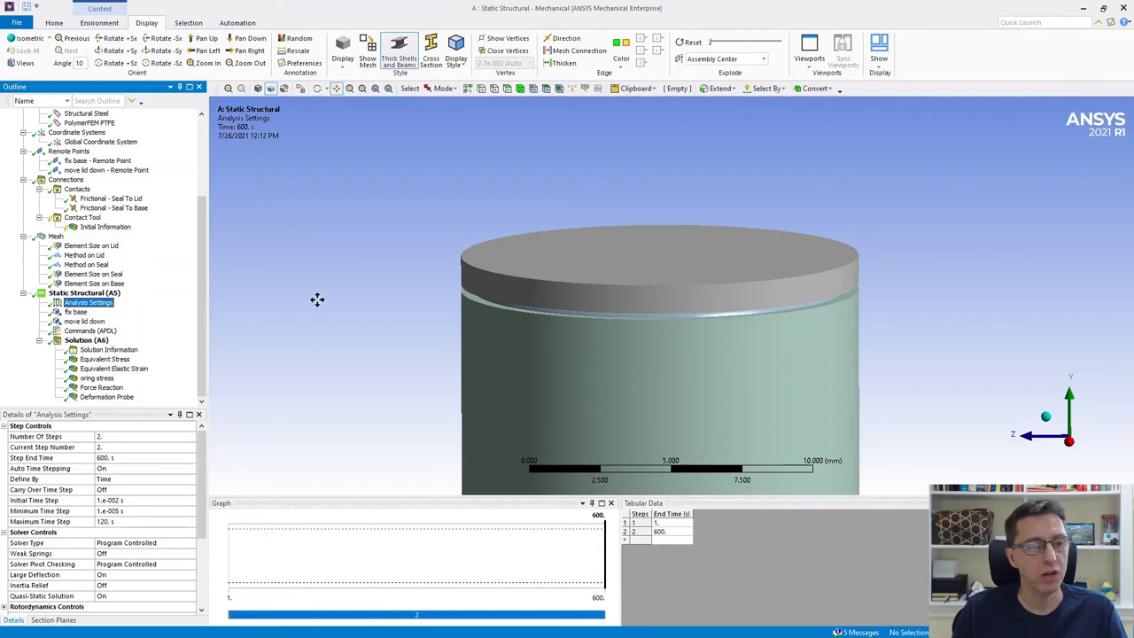
{"action": "mouse_move", "coordinate": [268, 337]}
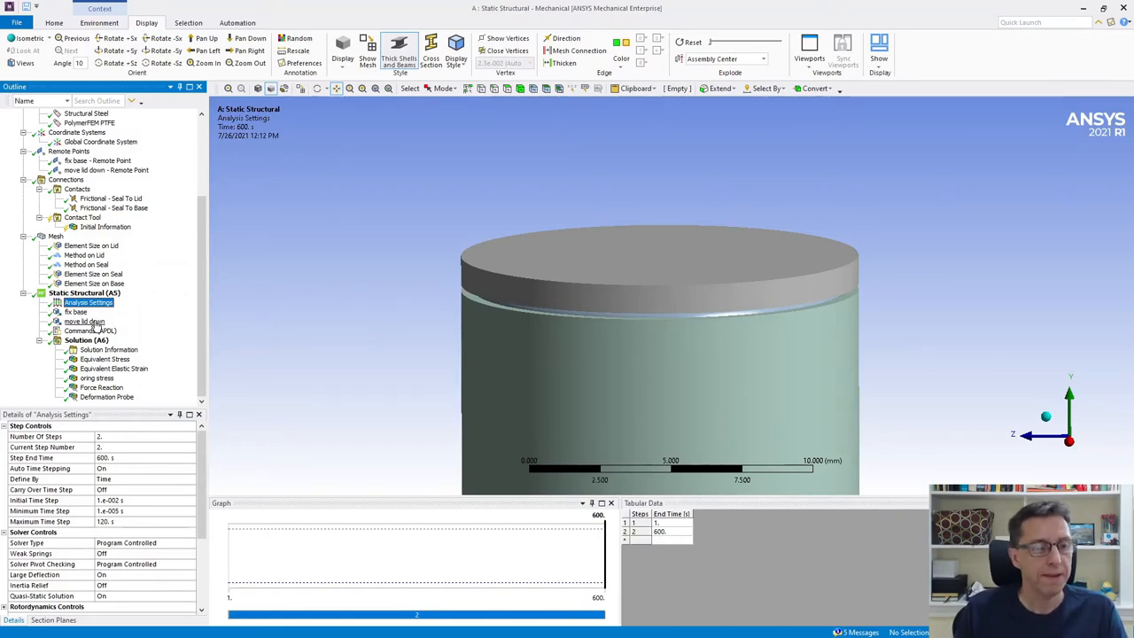
{"action": "left_click", "coordinate": [75, 311]}
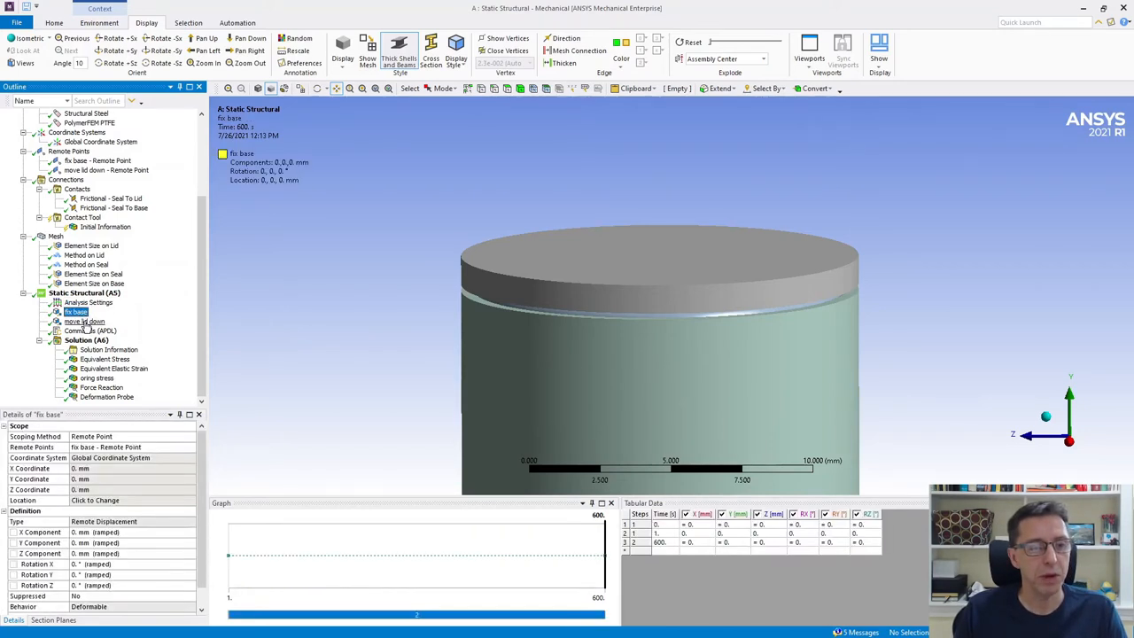
{"action": "left_click", "coordinate": [85, 321]}
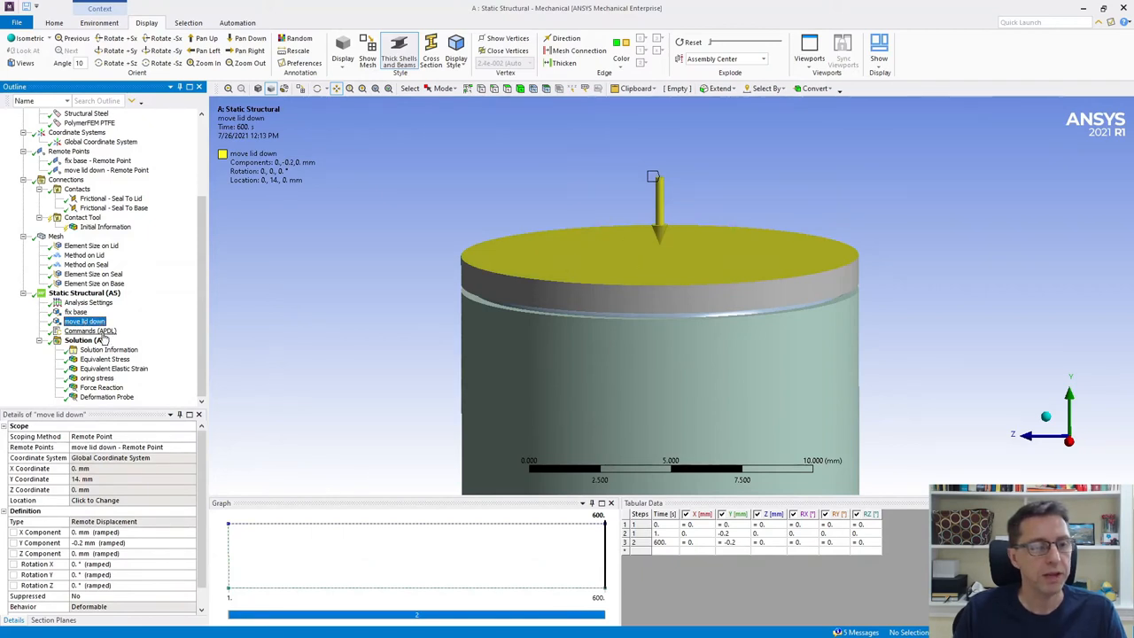
- View the Commands (APDL) snippet and select its OUTRES, svar, all line
{"action": "left_click", "coordinate": [89, 330]}
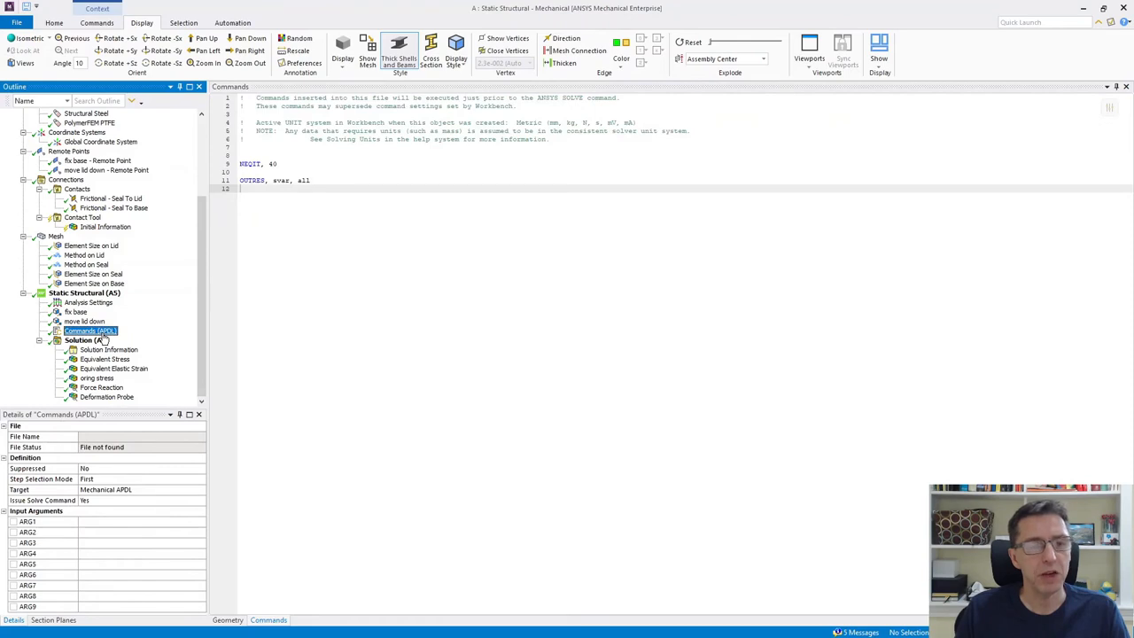
{"action": "left_click", "coordinate": [97, 320]}
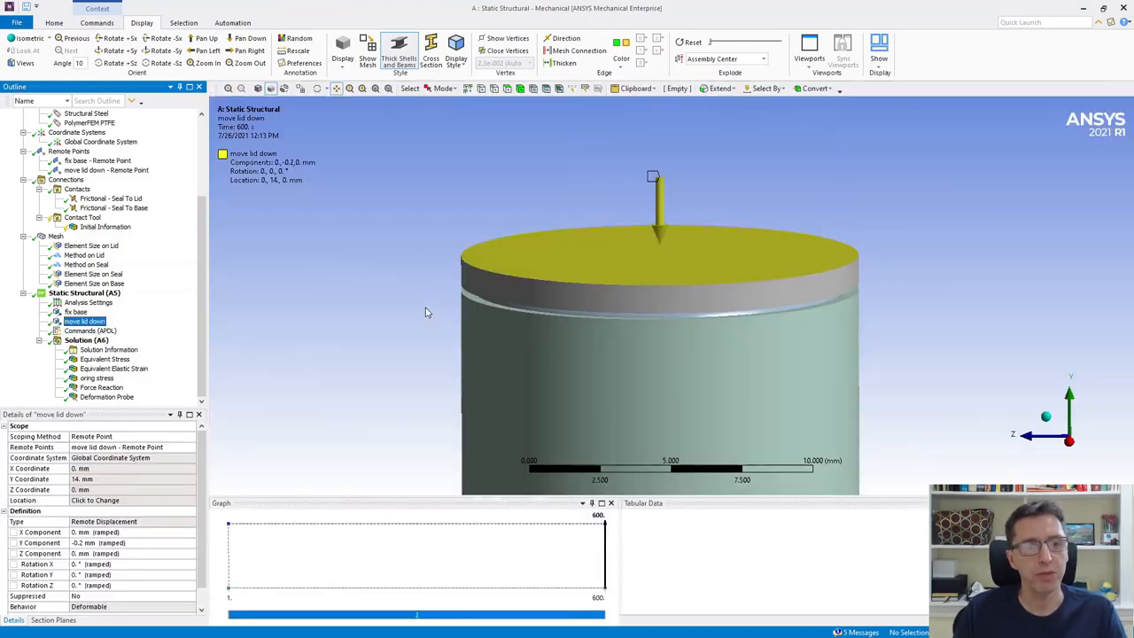
{"action": "left_click", "coordinate": [90, 330]}
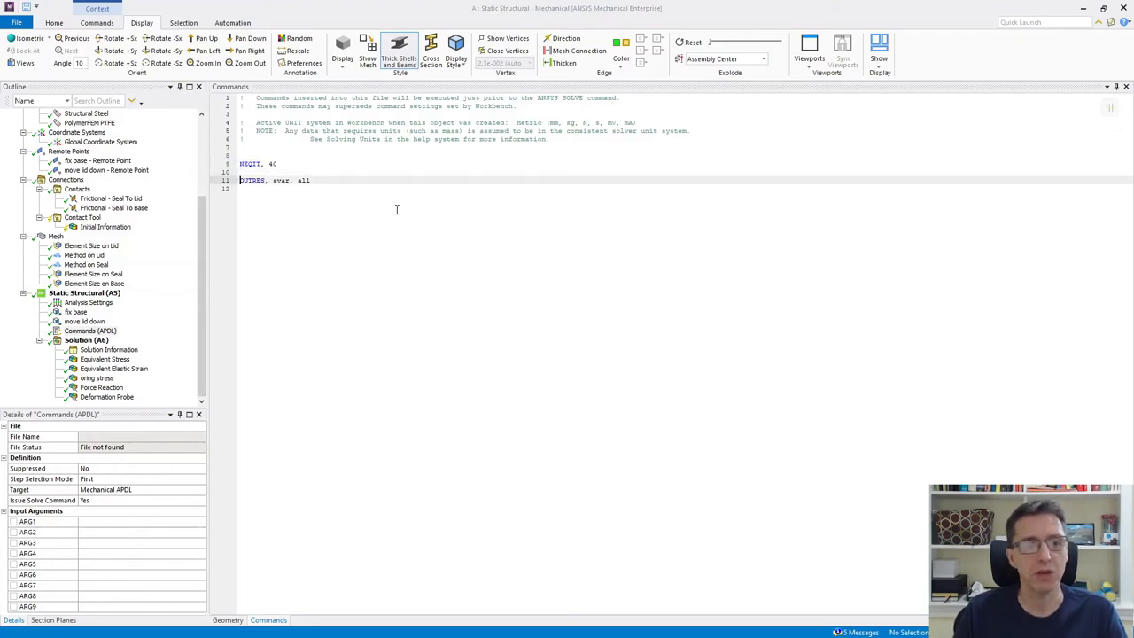
{"action": "triple_click", "coordinate": [274, 180]}
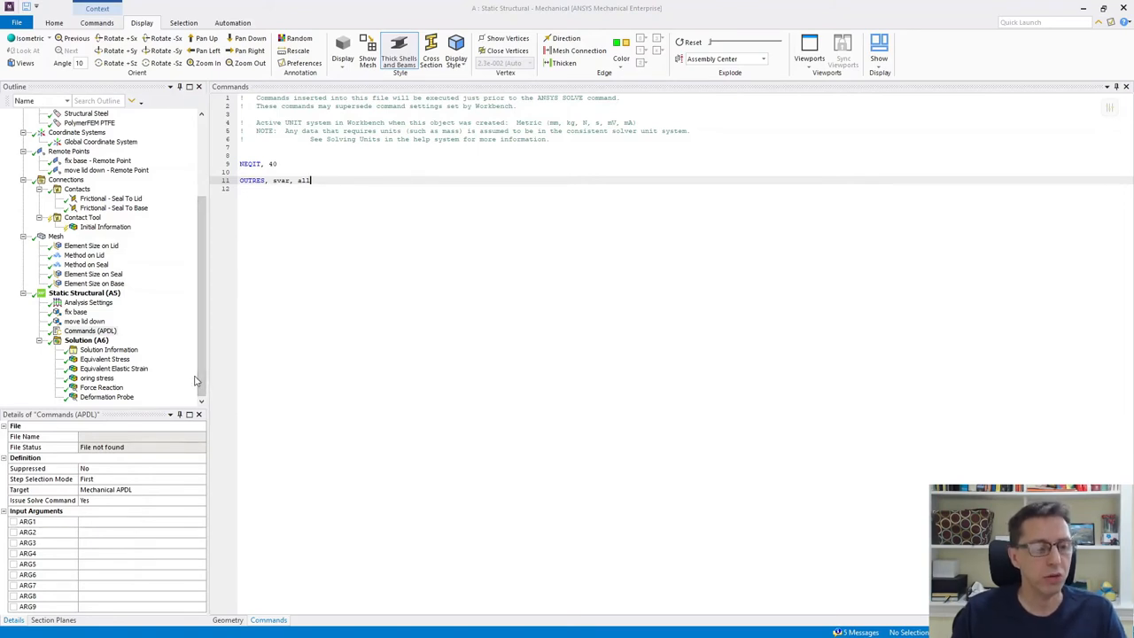
{"action": "mouse_move", "coordinate": [153, 401]}
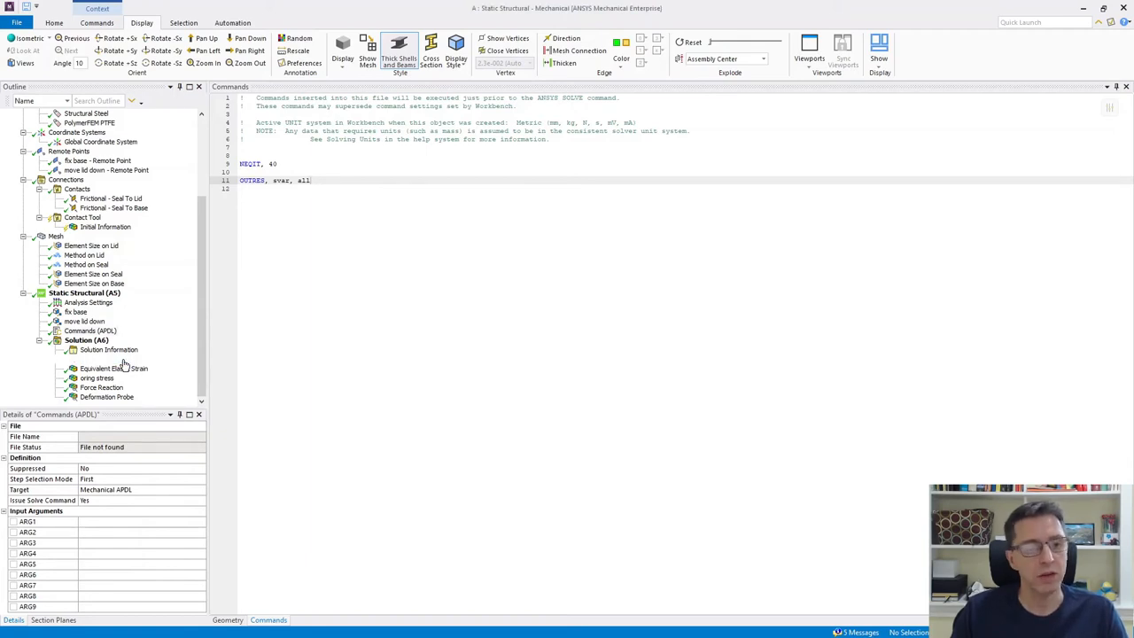
- Show the seal's Equivalent Stress contour, ranging 0.55 to 18.98 MPa
{"action": "left_click", "coordinate": [104, 368]}
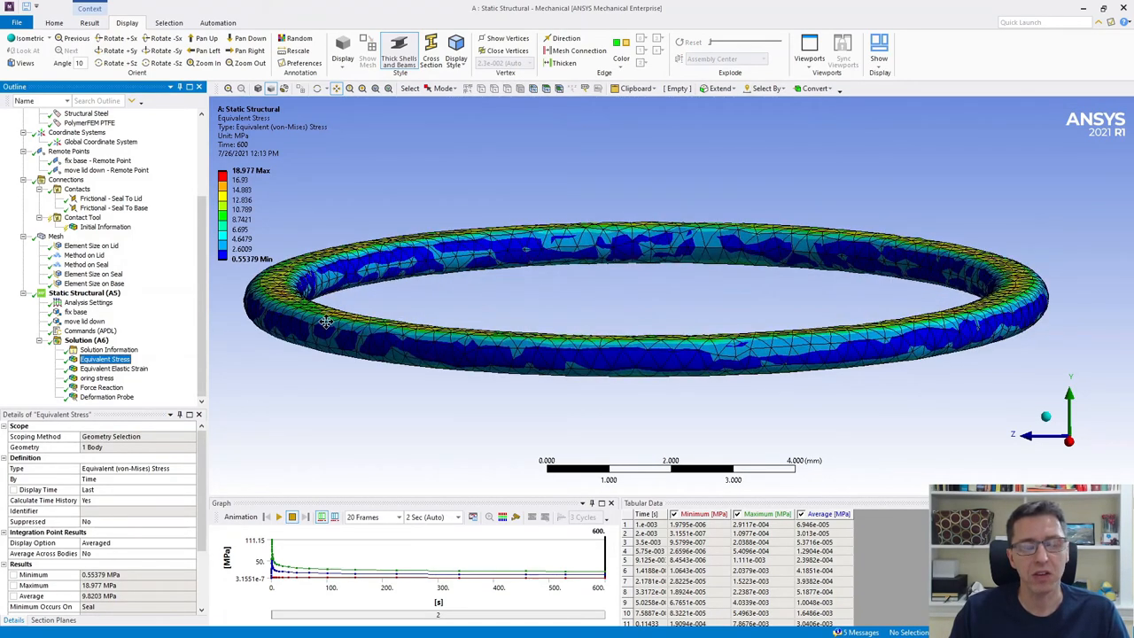
{"action": "mouse_move", "coordinate": [650, 196]}
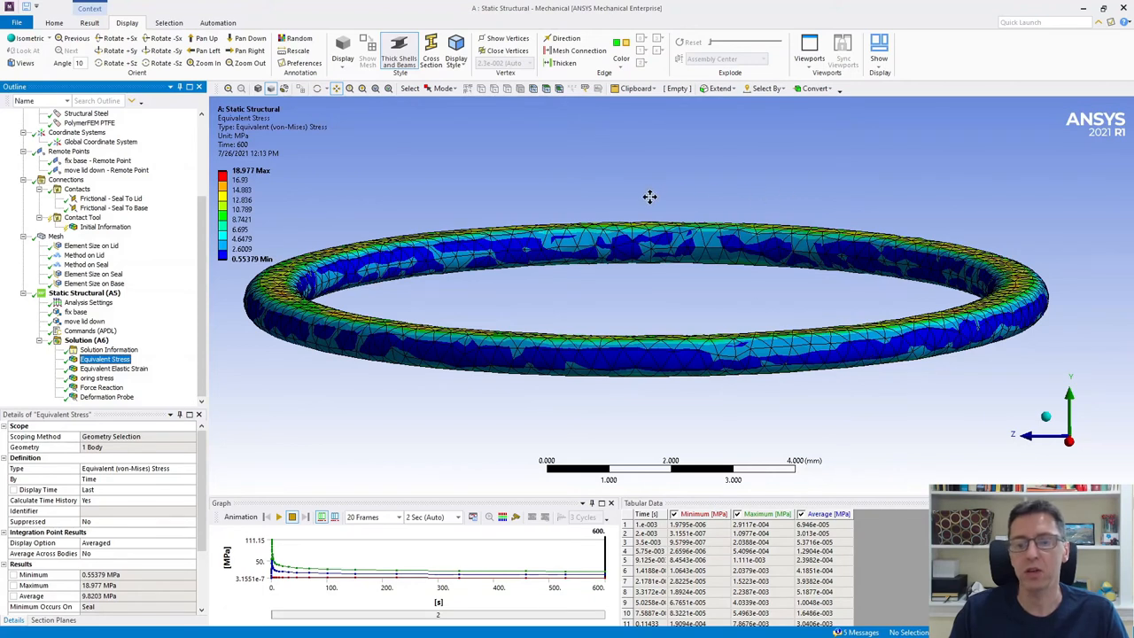
{"action": "mouse_move", "coordinate": [644, 197]}
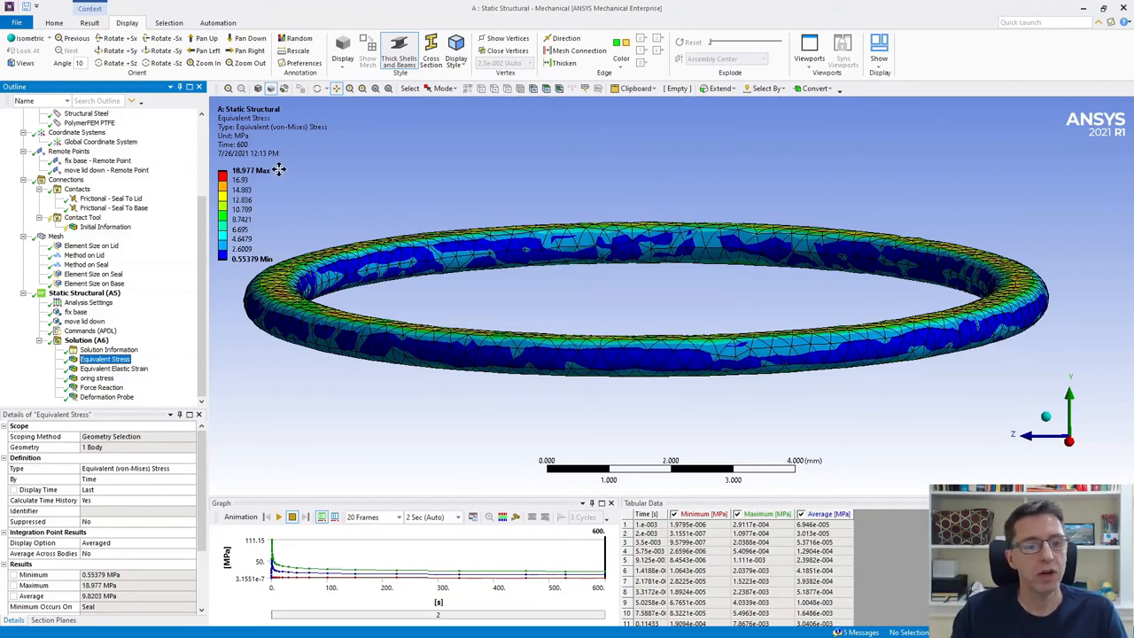
{"action": "mouse_move", "coordinate": [576, 544]}
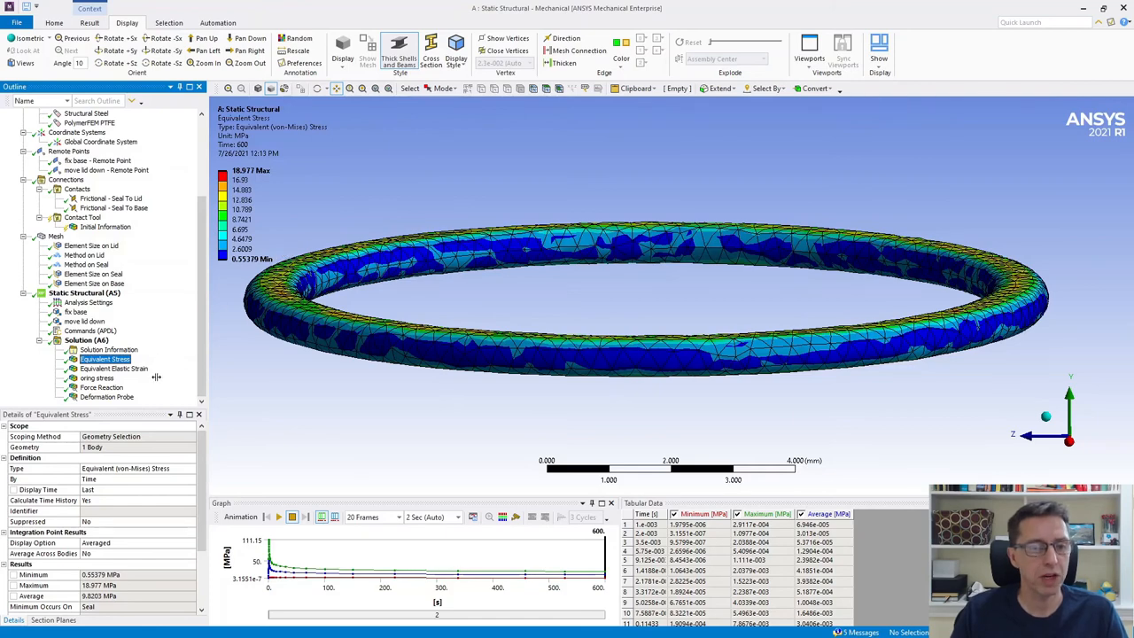
- Show the lid's Force Reaction graph and table, peaking at 1765.8 N over 600 s
{"action": "left_click", "coordinate": [101, 387]}
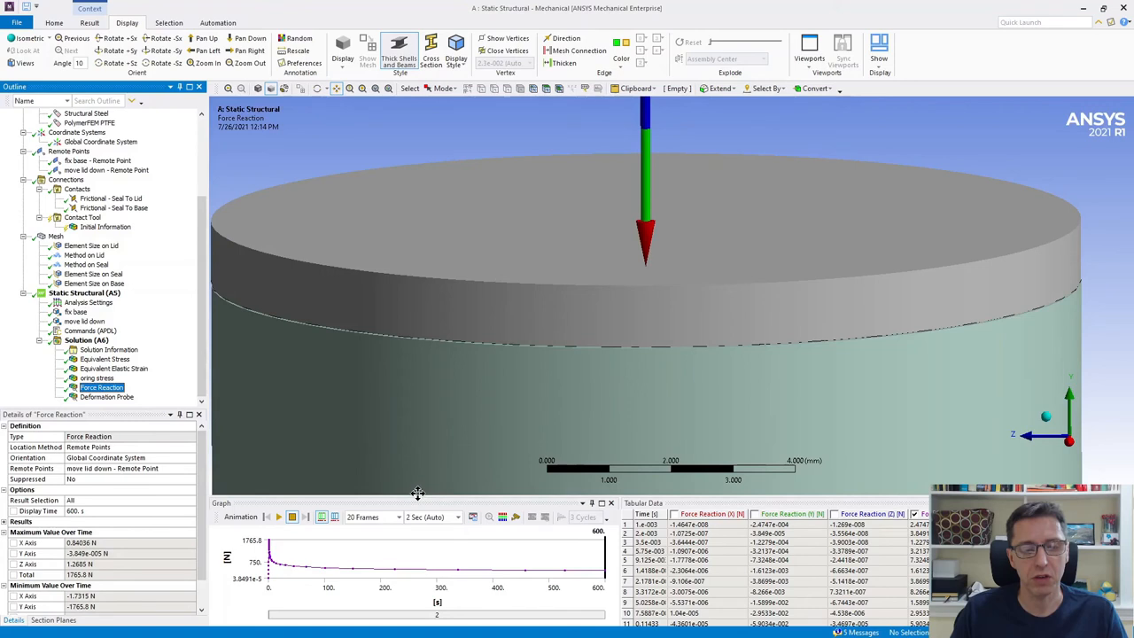
{"action": "mouse_move", "coordinate": [272, 591]}
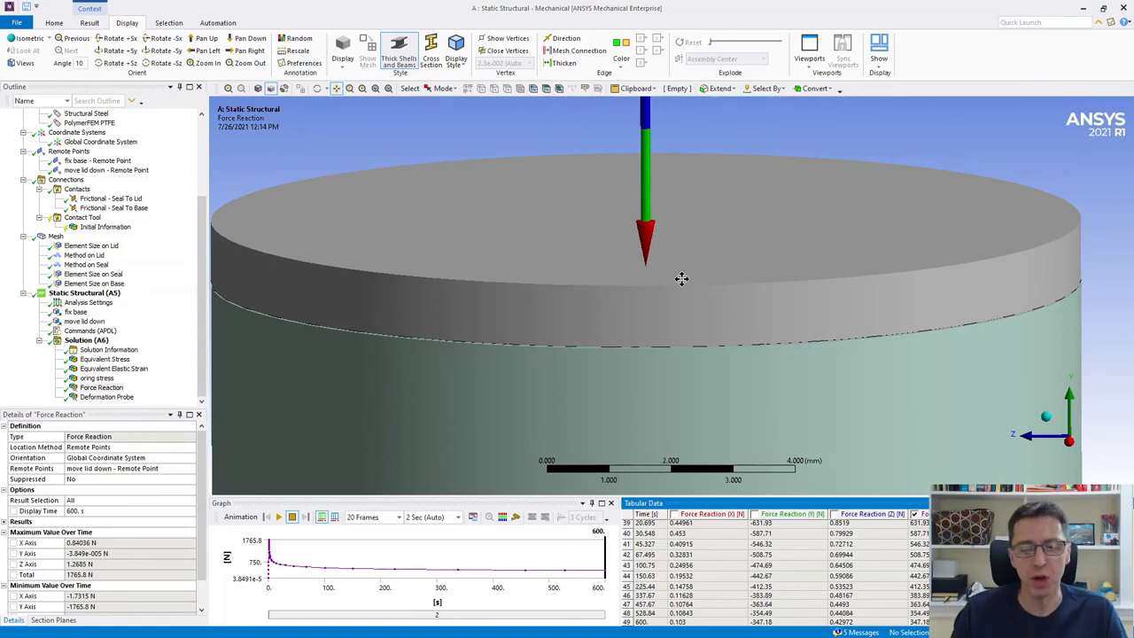
{"action": "mouse_move", "coordinate": [435, 278]}
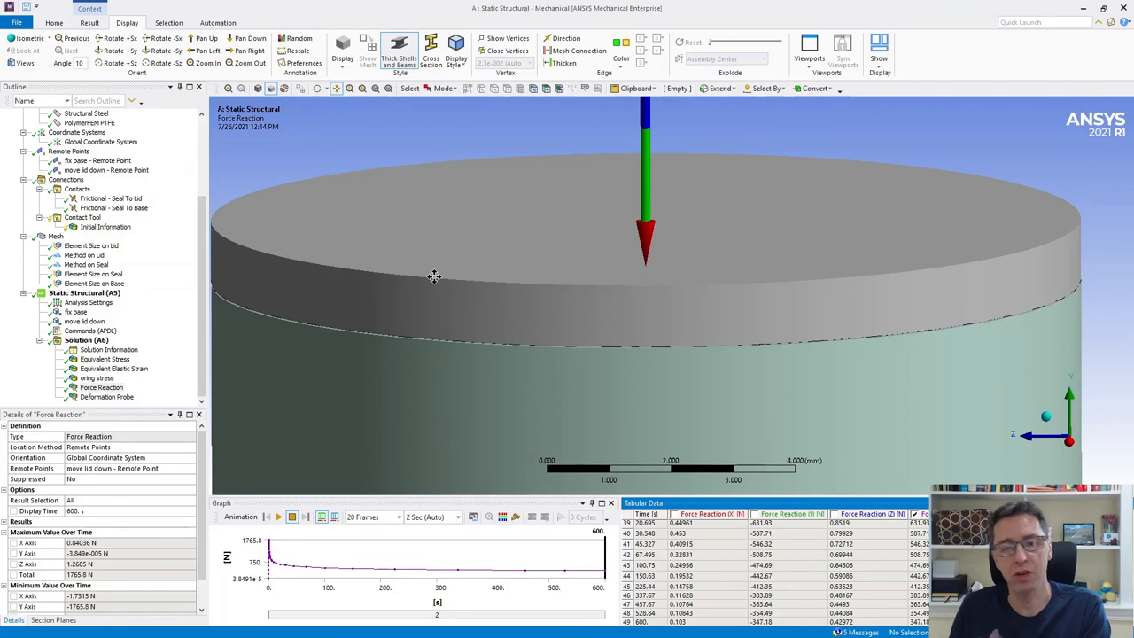
{"action": "mouse_move", "coordinate": [504, 361]}
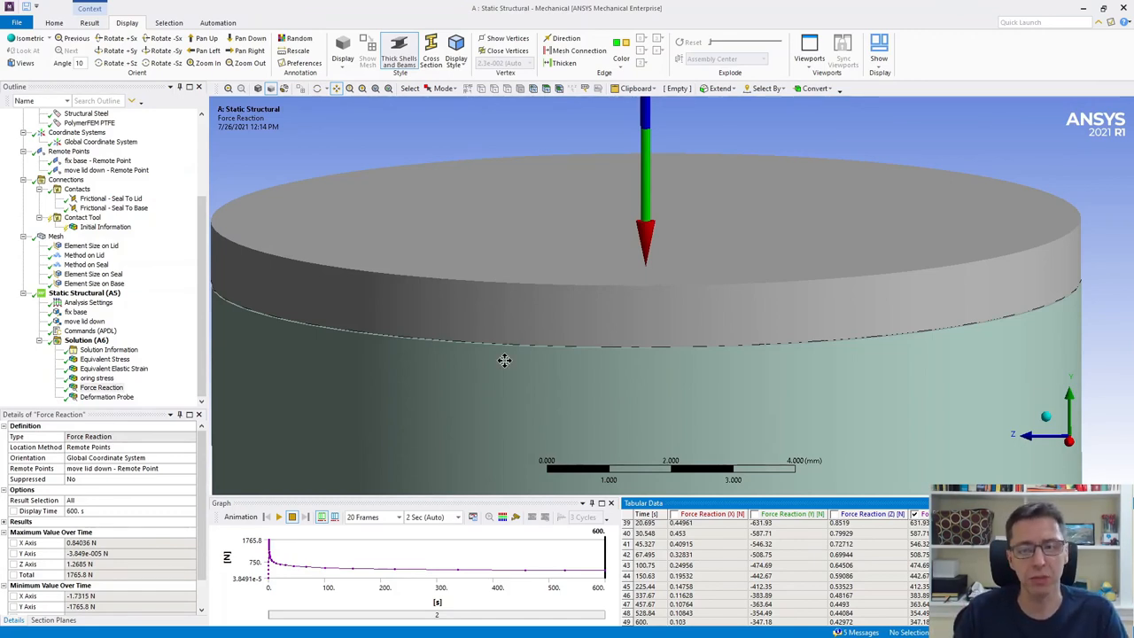
{"action": "mouse_move", "coordinate": [387, 298]}
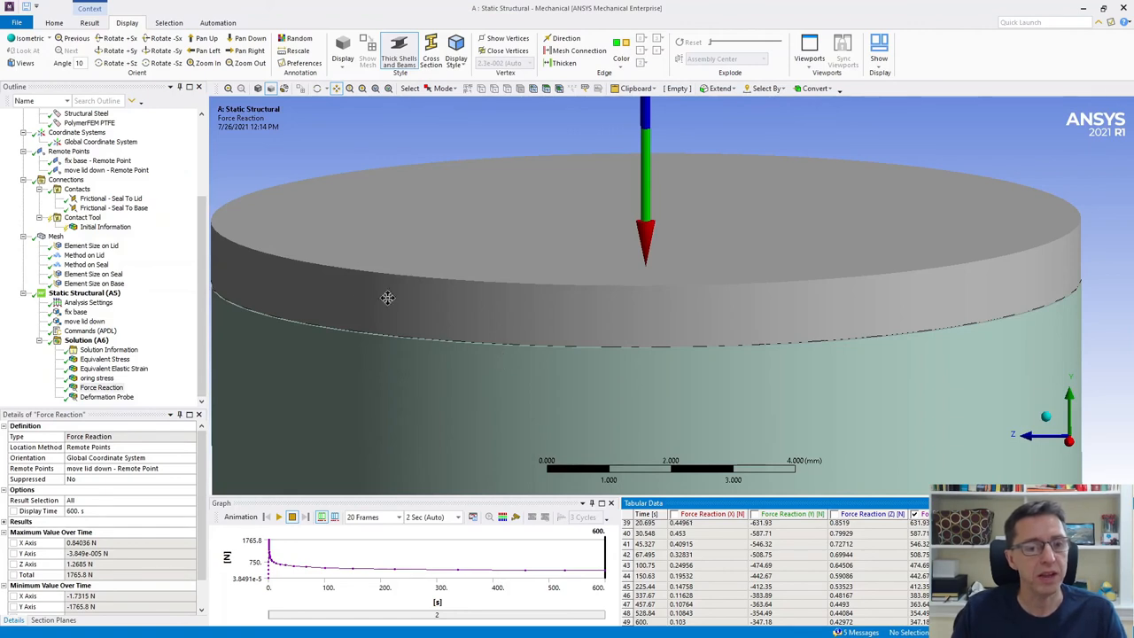
{"action": "mouse_move", "coordinate": [175, 280]}
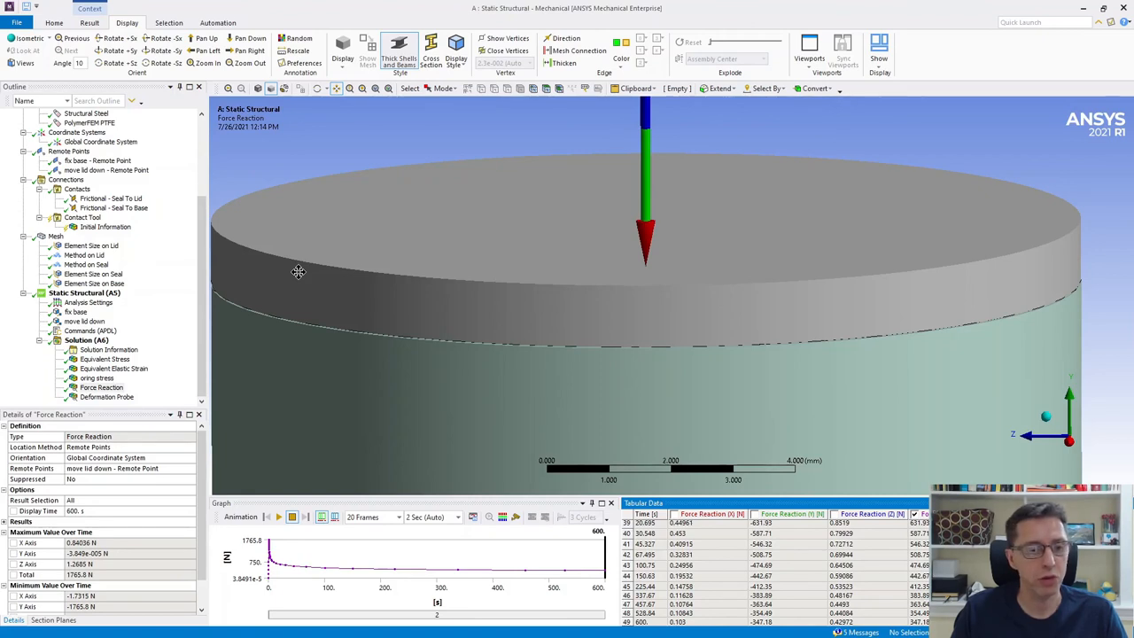
{"action": "mouse_move", "coordinate": [353, 322]}
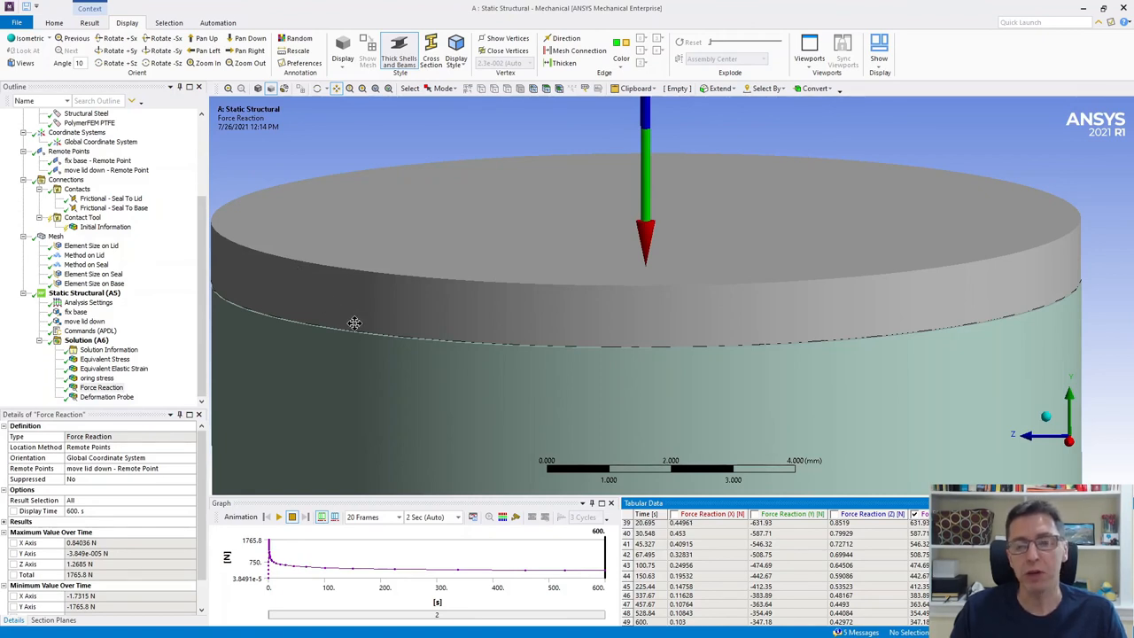